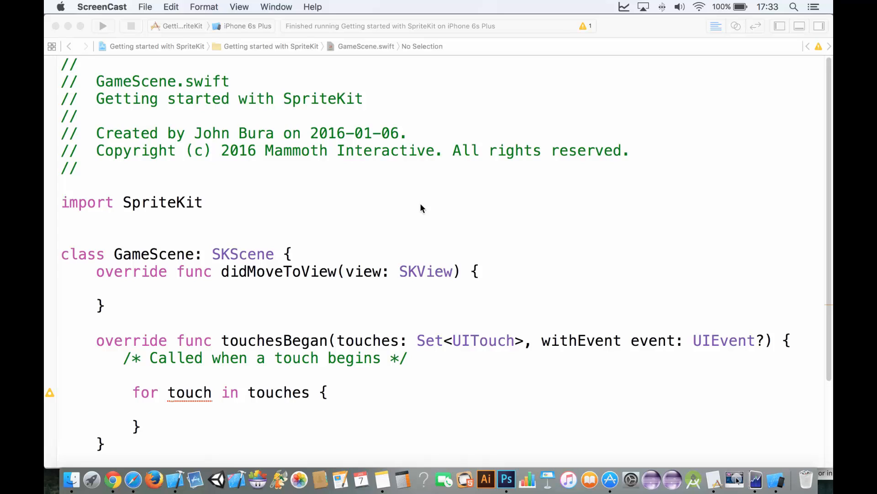
{"action": "mouse_move", "coordinate": [339, 158]}
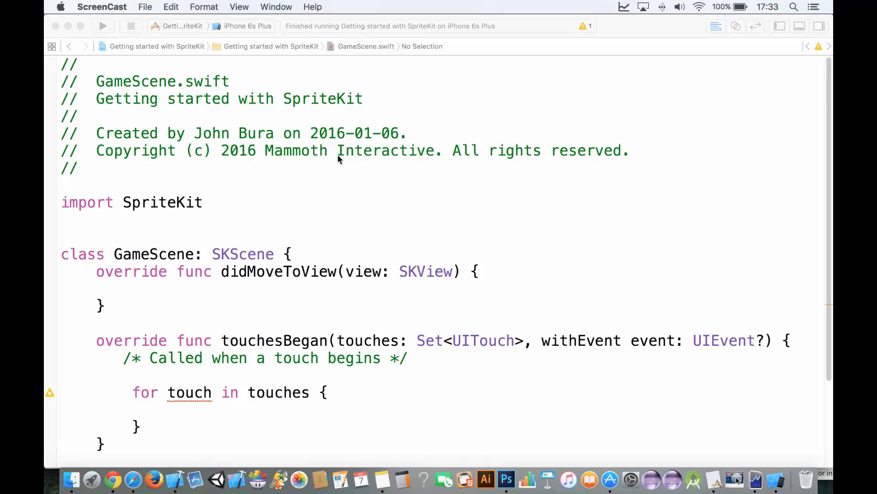
{"action": "mouse_move", "coordinate": [296, 164]}
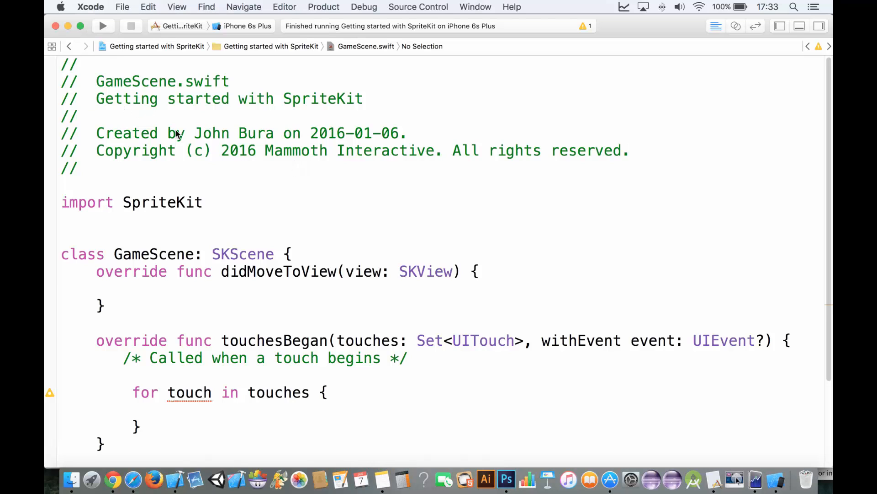
Step: Create a new Xcode project via the File menu and scroll to GameScene.swift's code
{"action": "left_click", "coordinate": [121, 7]}
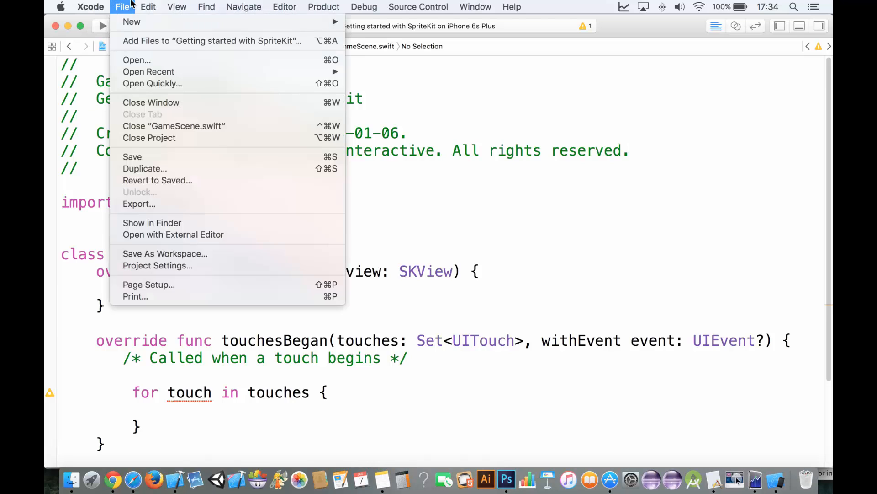
{"action": "mouse_move", "coordinate": [132, 21]}
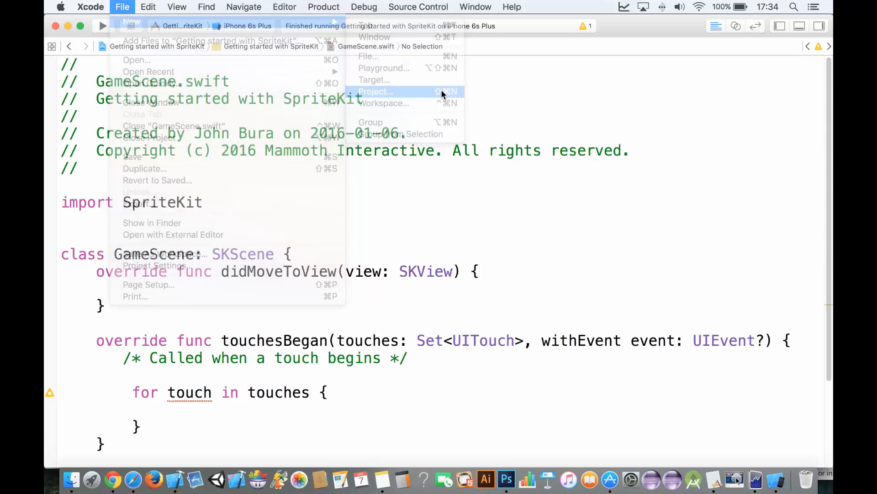
{"action": "left_click", "coordinate": [376, 91]}
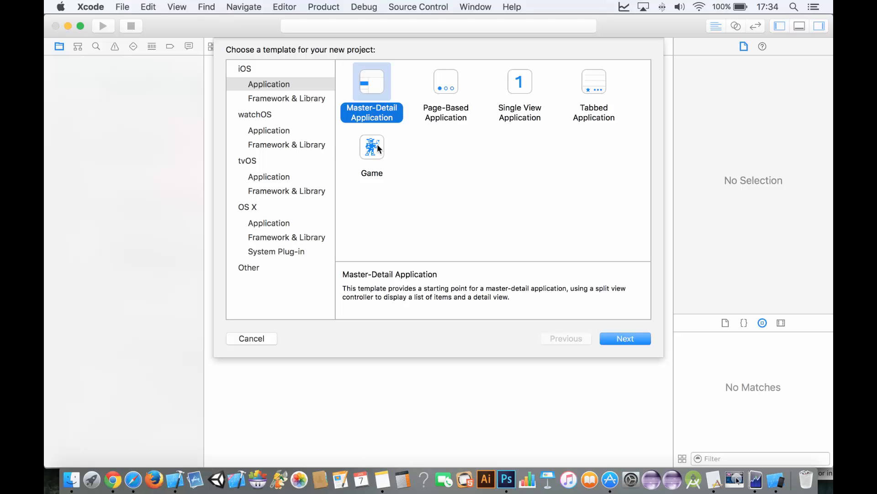
{"action": "mouse_move", "coordinate": [415, 231]}
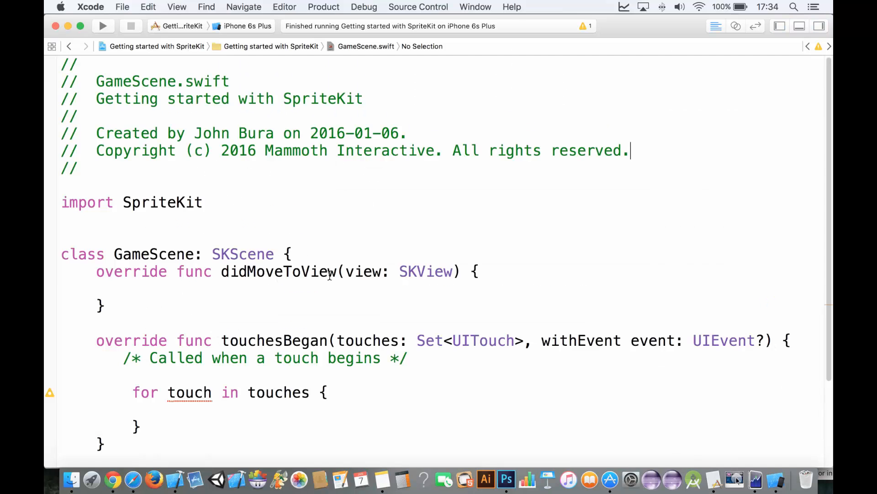
{"action": "scroll", "scroll_direction": "down", "scroll_amount": 3}
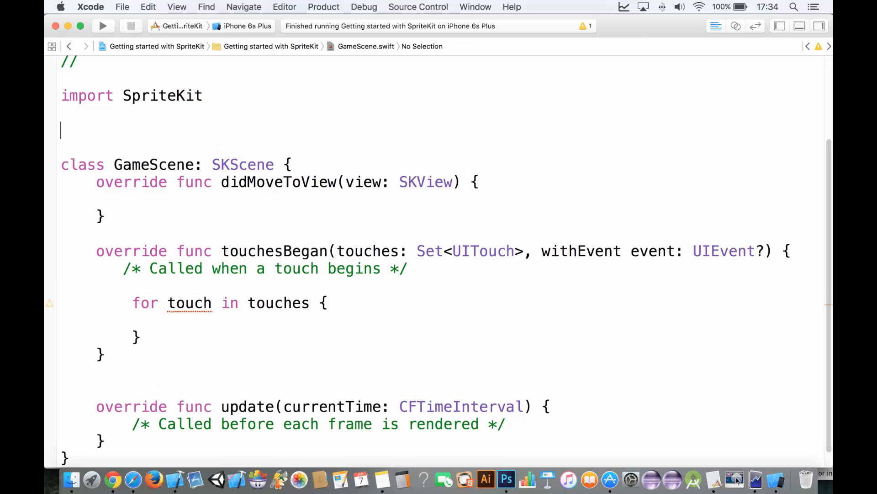
Step: Declare 'var player = SKSpriteNode?()' above the class and an empty spawnPlayer() after touchesBegan
{"action": "type", "text": "var sp"}
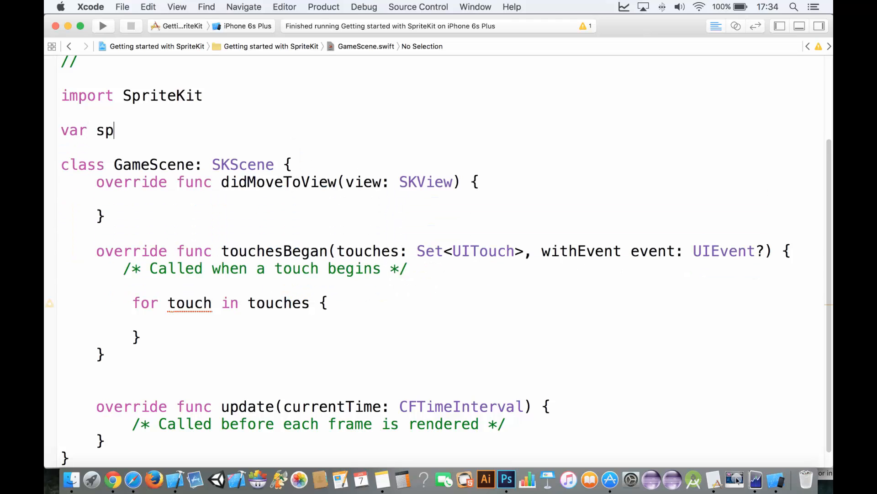
{"action": "type", "text": "layer"}
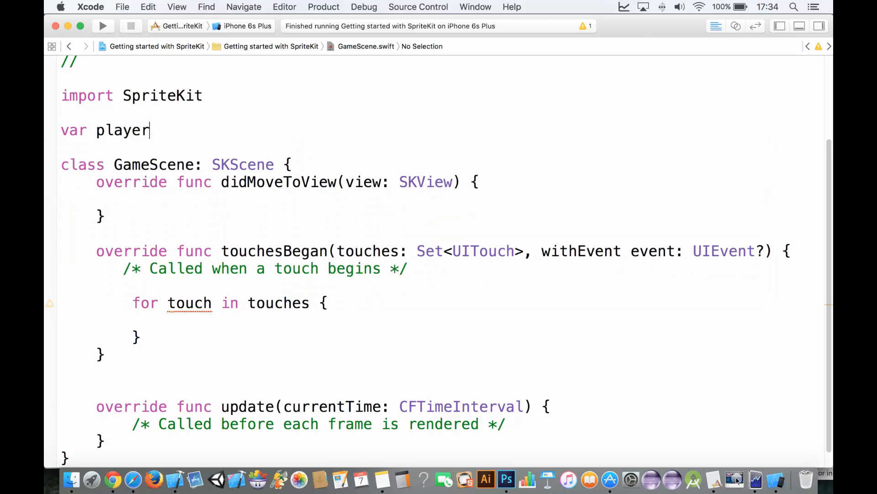
{"action": "type", "text": "= SKSpriteNode?("}
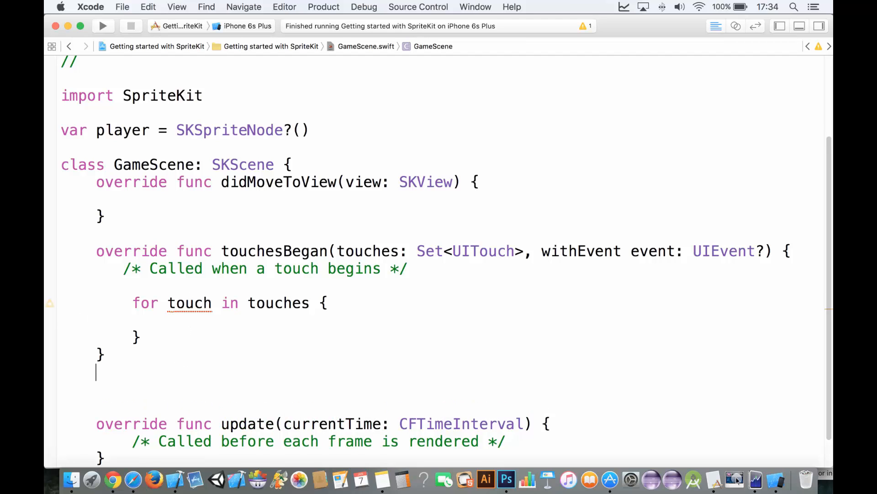
{"action": "type", "text": "func spaw"}
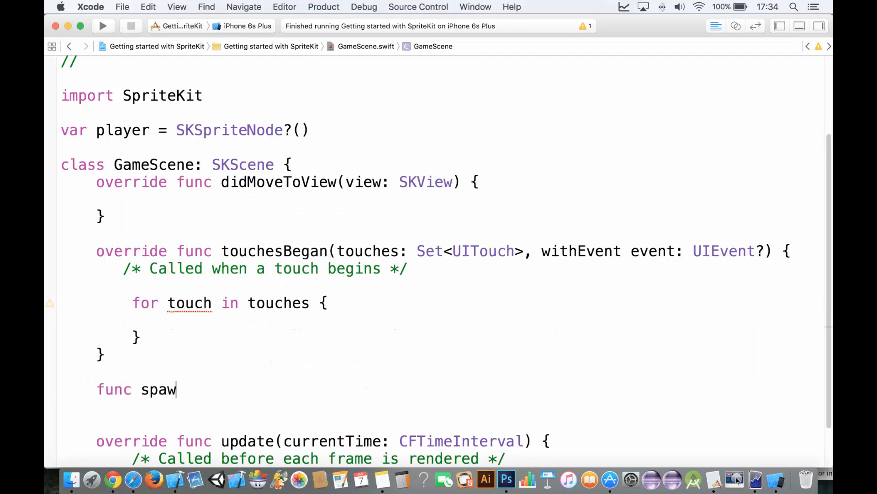
{"action": "type", "text": "nPlayer(){"}
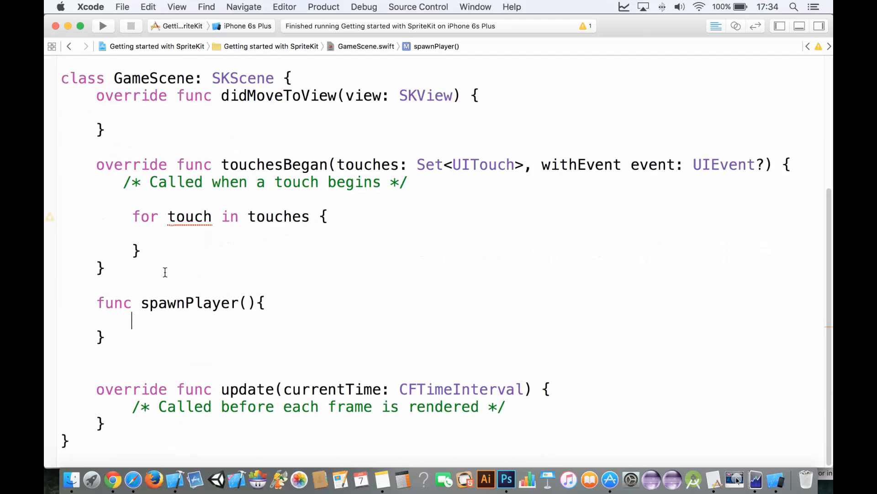
{"action": "type", "text": "player = Sk"}
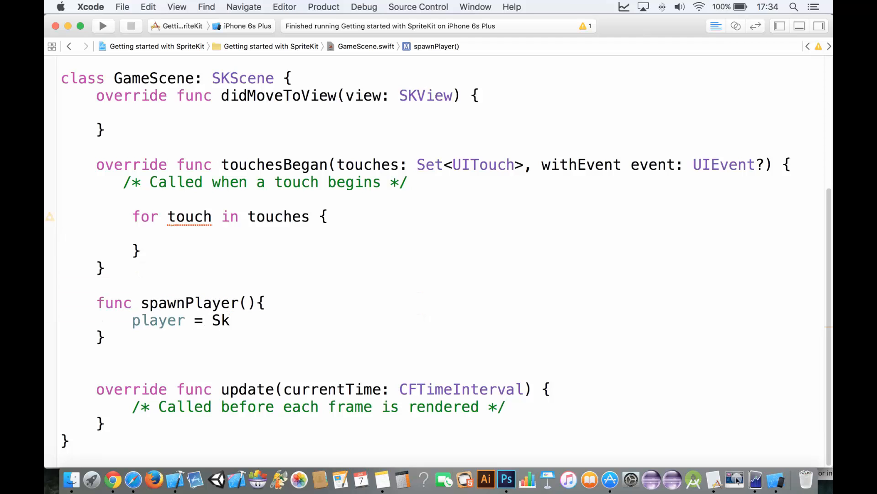
{"action": "type", "text": "K"}
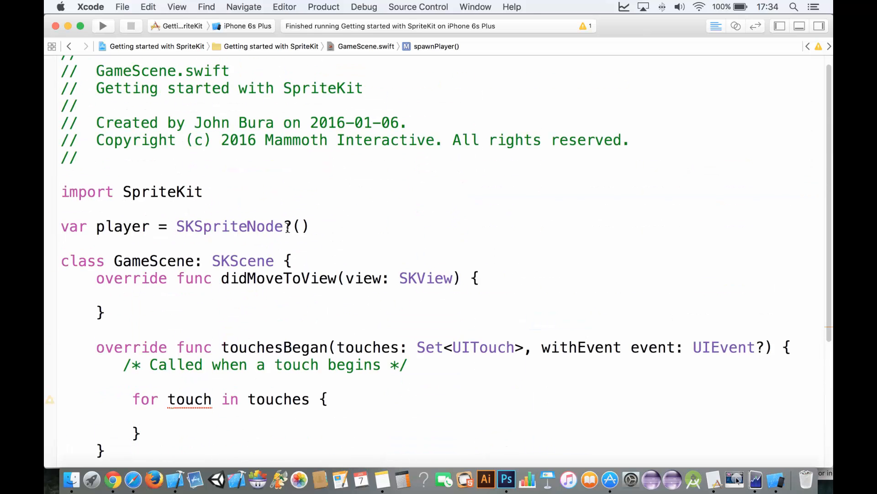
Step: Add playerColor = UIColor.orangeColor() and backgroundColorCustom as UIColor grey 0.2
{"action": "type", "text": "var"}
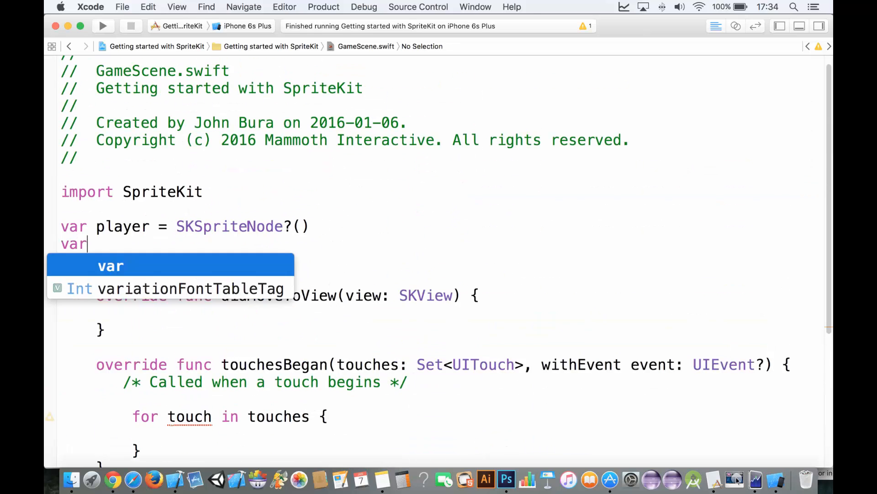
{"action": "type", "text": "playerColor ="}
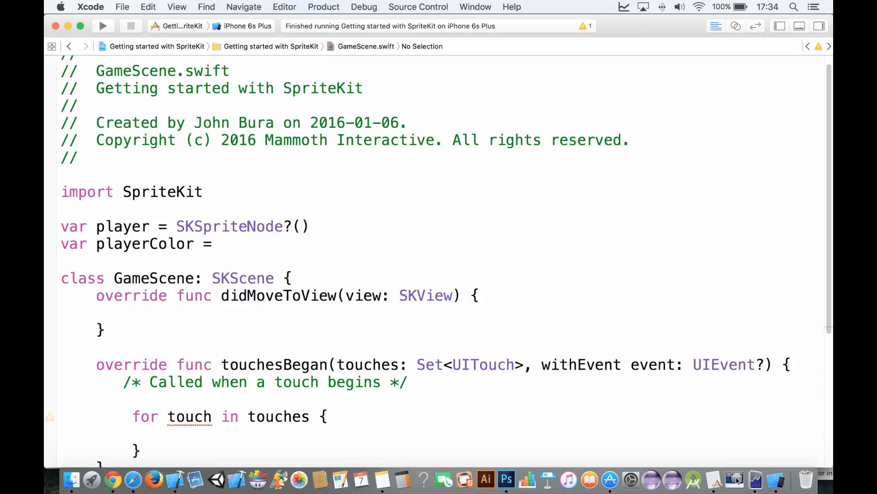
{"action": "type", "text": "UIColor."}
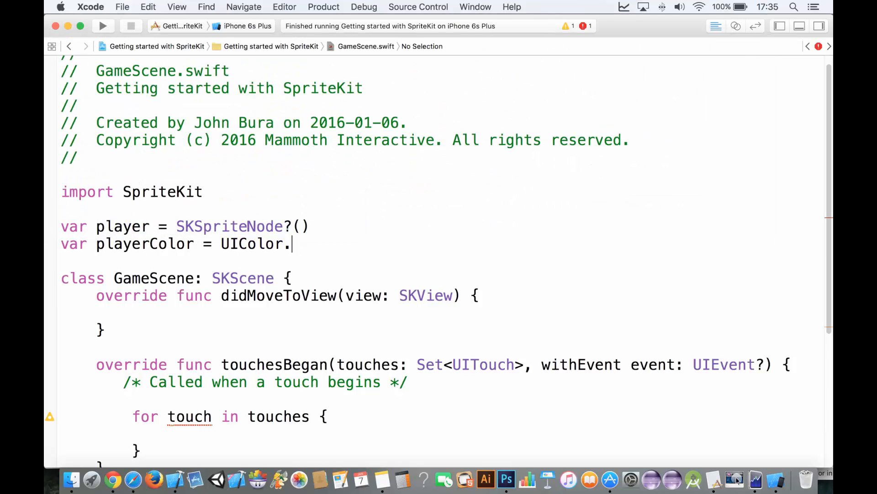
{"action": "type", "text": "bar"}
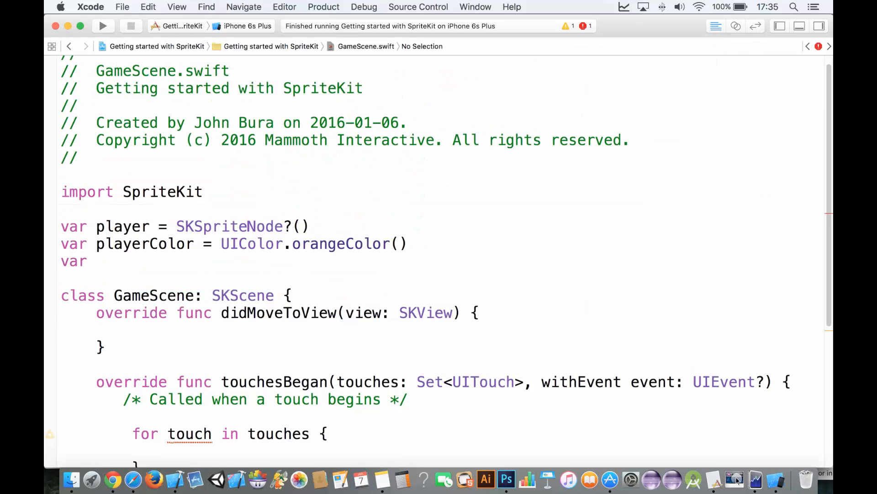
{"action": "type", "text": "background"}
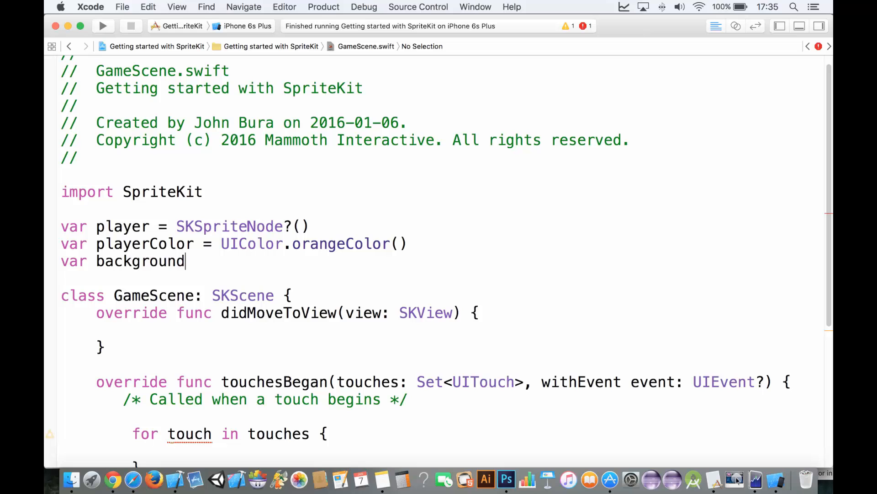
{"action": "type", "text": "ColorCustom"}
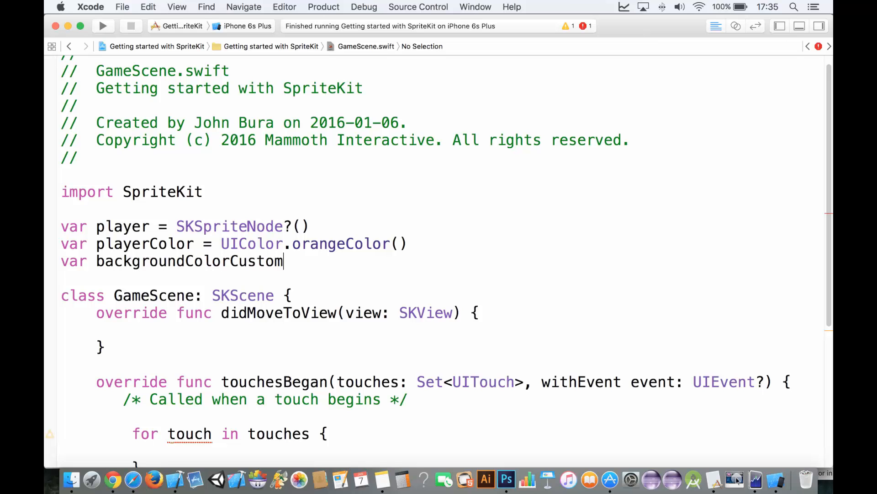
{"action": "type", "text": "= UIColor(red: , green: CGFloat, blue: CGFloat, alpha: CGFloat"}
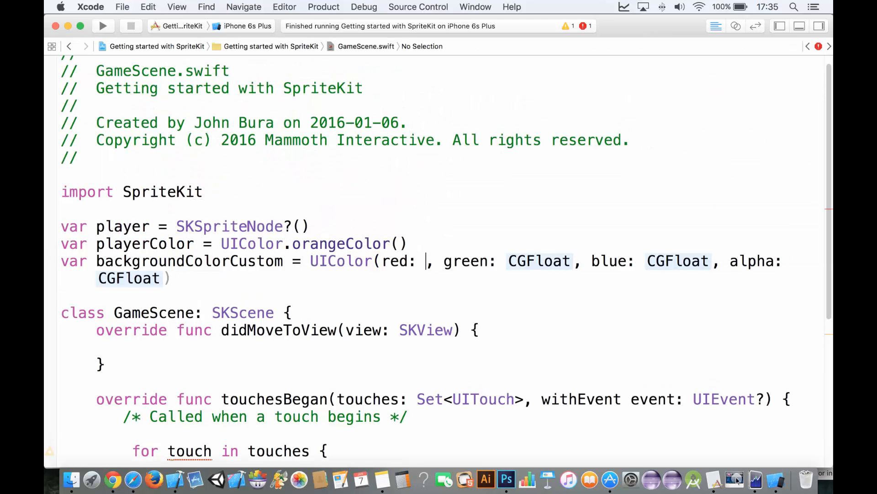
{"action": "type", "text": "0.2"}
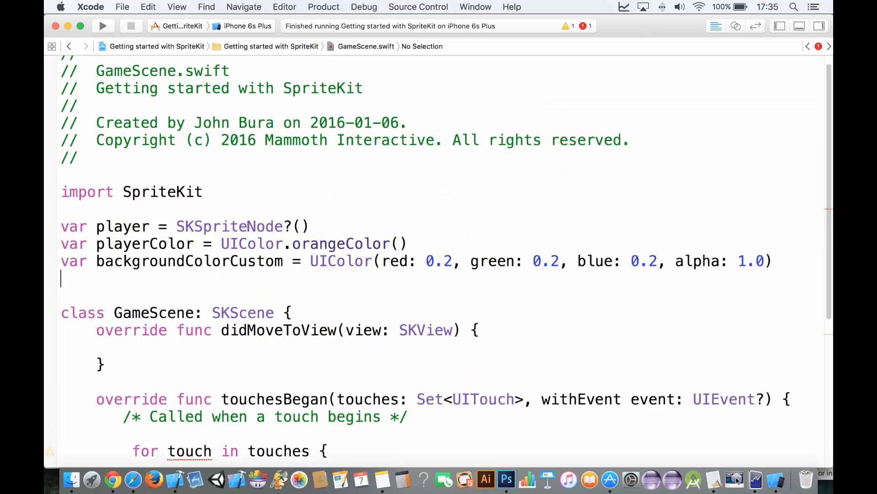
Step: Add playerSize = CGSize(width: 50, height: 50)
{"action": "type", "text": "var"}
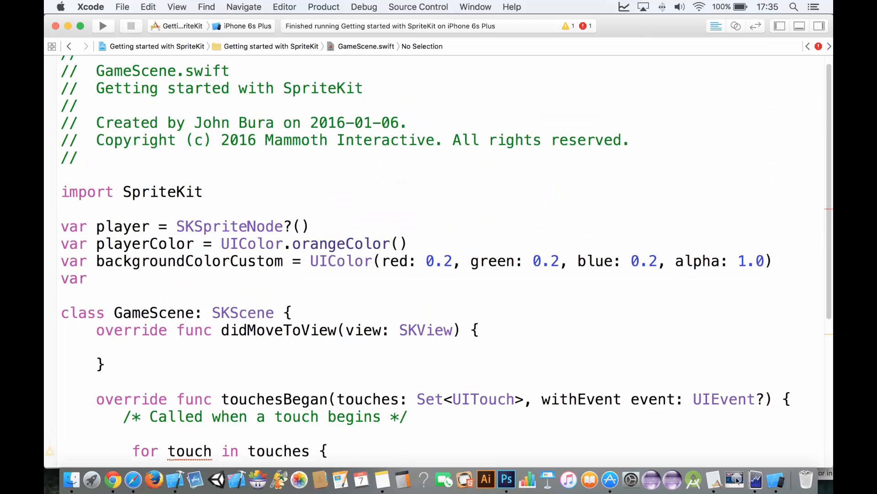
{"action": "type", "text": "playerSize"}
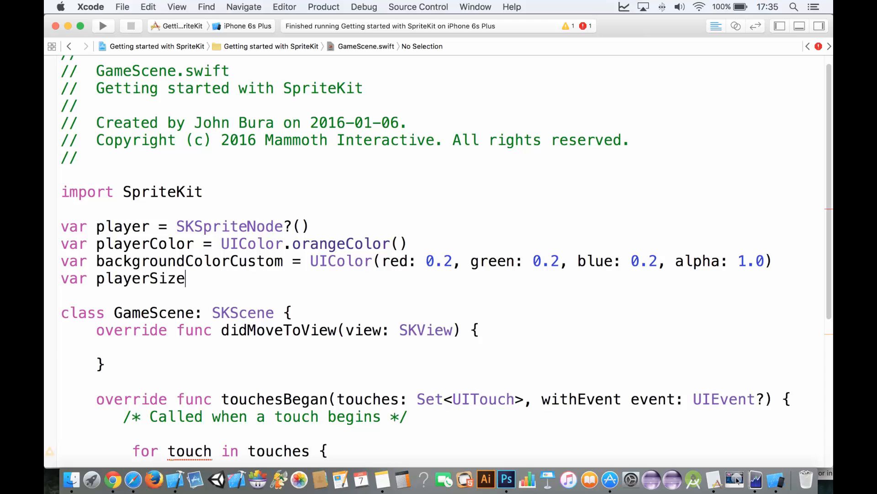
{"action": "type", "text": "= C"}
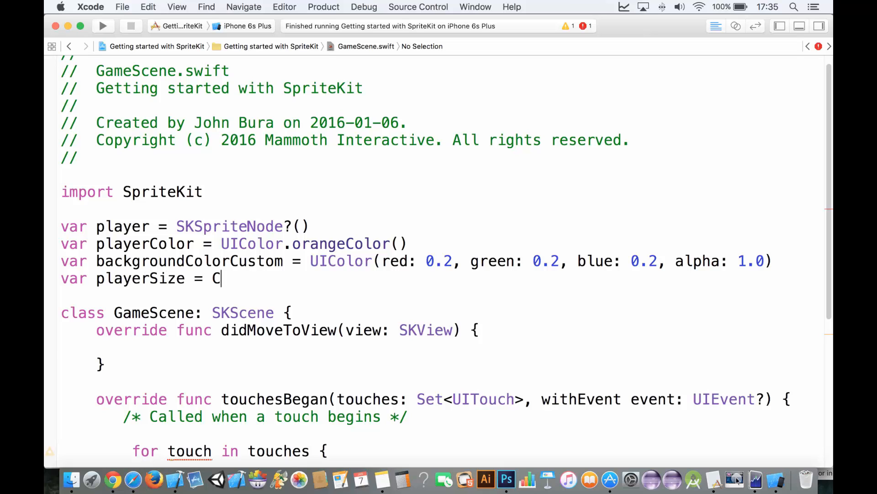
{"action": "type", "text": "GSize("}
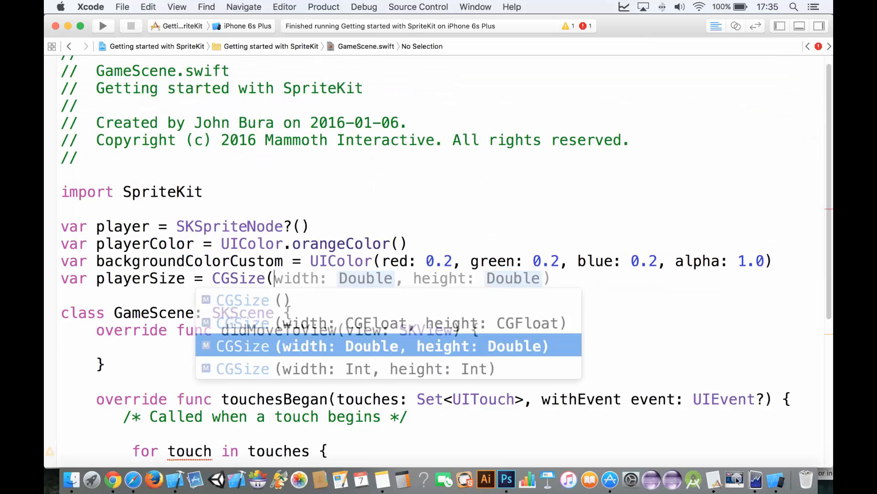
{"action": "type", "text": "50, height: 5"}
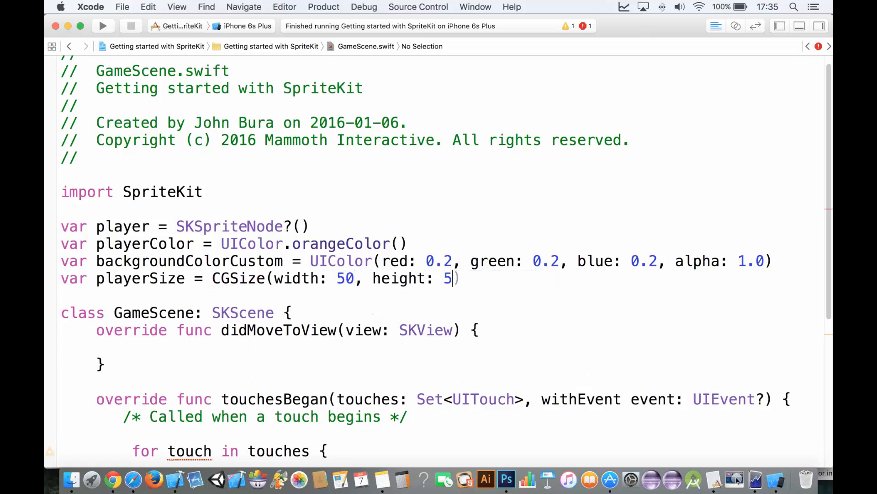
Step: In spawnPlayer, create the player sprite from playerColor and playerSize
{"action": "type", "text": "0"}
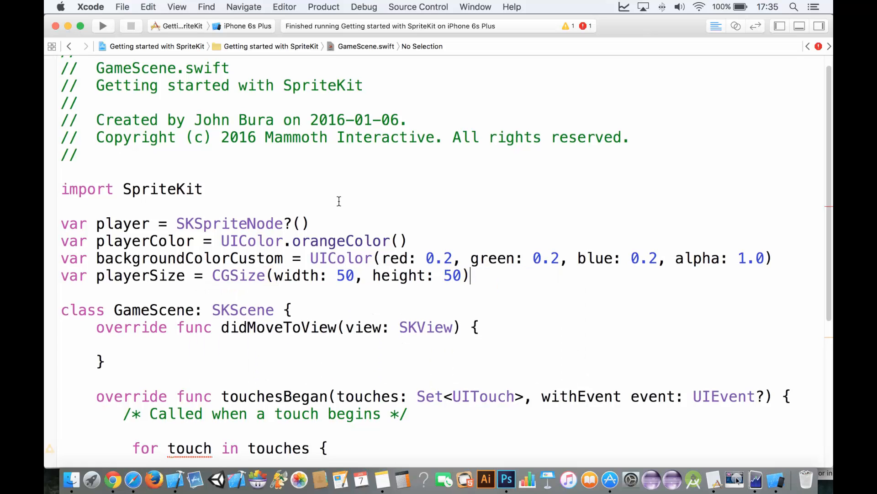
{"action": "scroll", "scroll_direction": "down", "scroll_amount": 3}
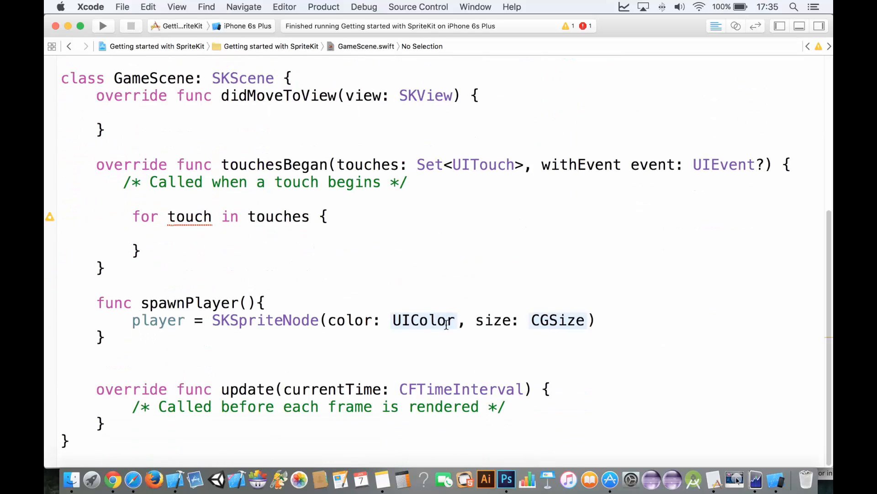
{"action": "type", "text": "player"}
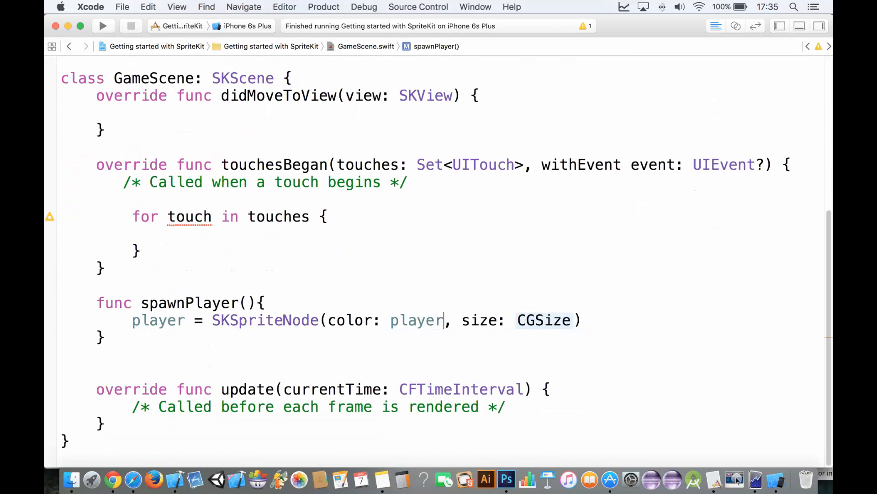
{"action": "type", "text": "Color"}
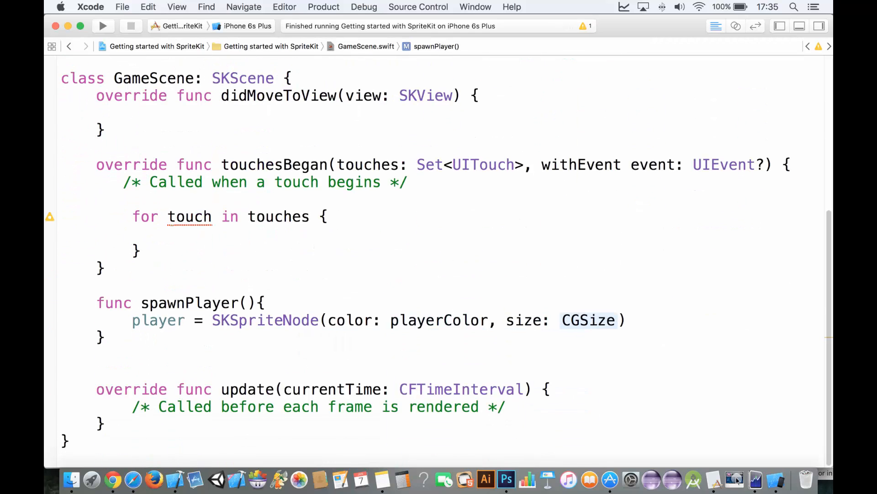
{"action": "type", "text": "playerSi"}
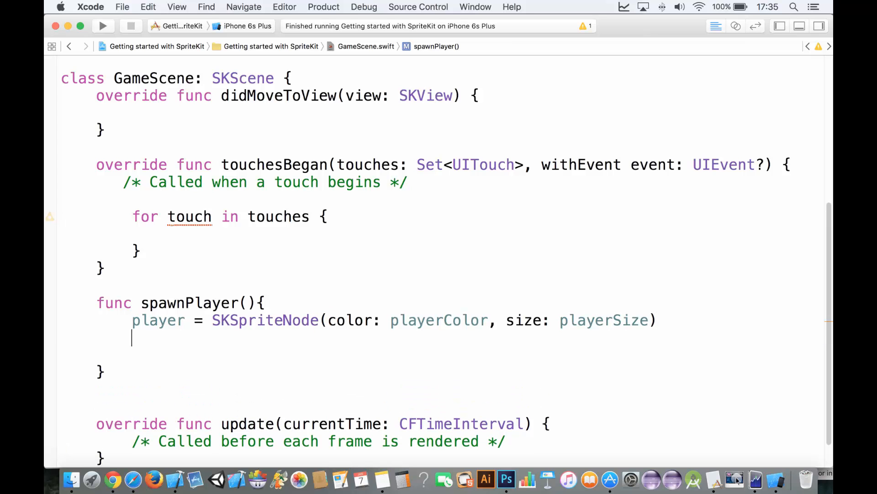
{"action": "type", "text": "playerColor"}
{"action": "type", "text": "player?.position = C"}
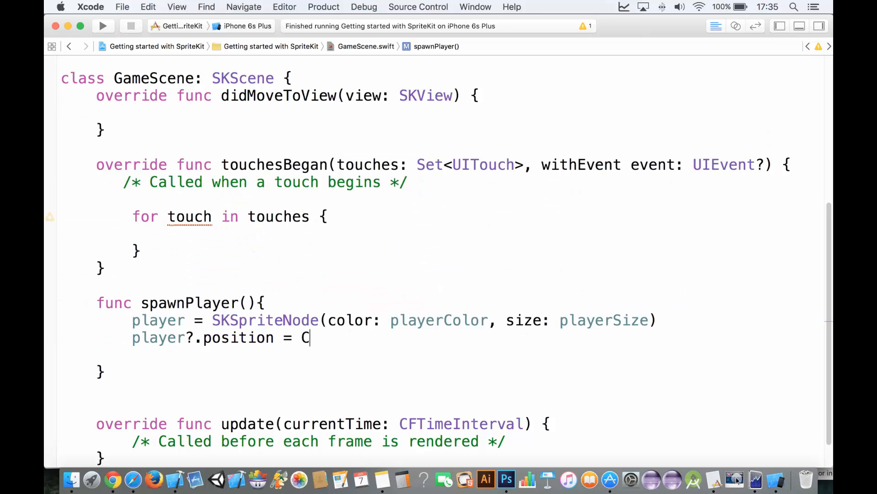
Step: Position the player at CGRectGetMidX(self.frame), CGRectGetMidY(self.frame) + 200
{"action": "type", "text": "GPoint(x: Double, y: Double"}
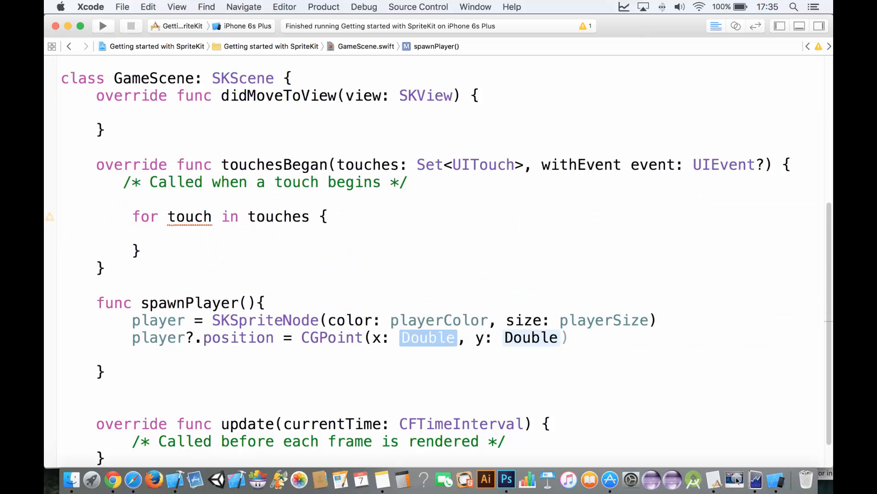
{"action": "type", "text": "C"}
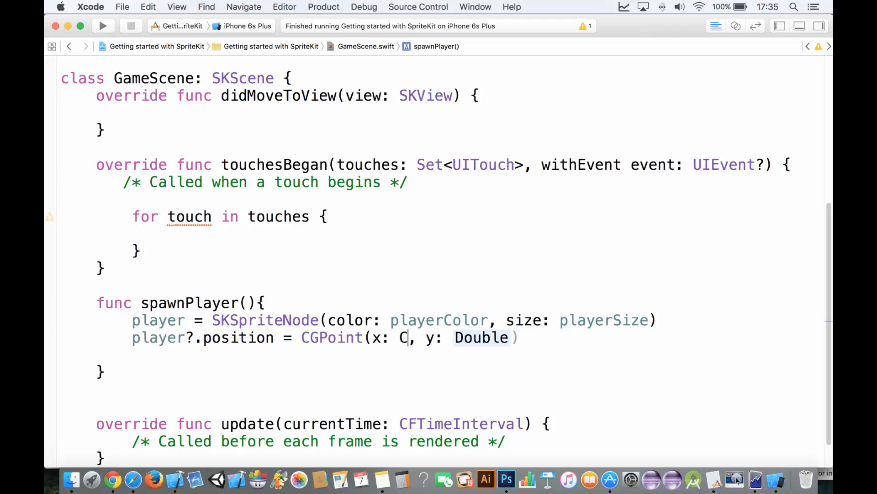
{"action": "type", "text": "GR"}
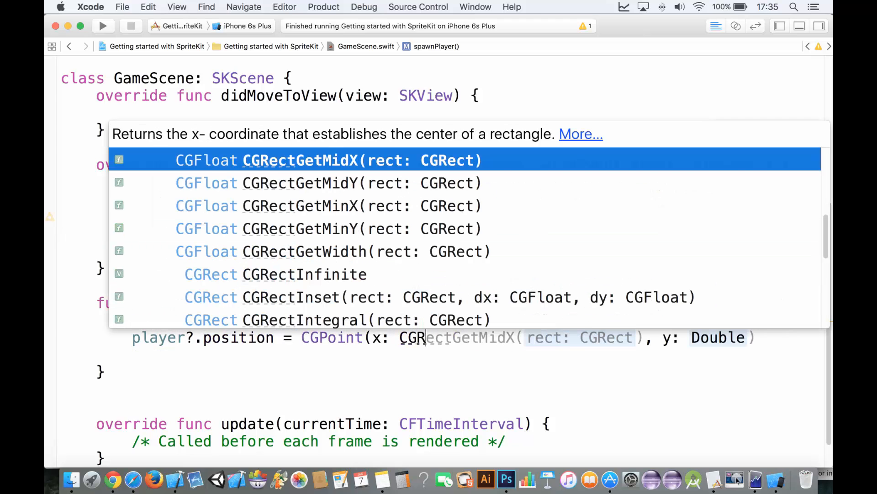
{"action": "type", "text": "self.)"}
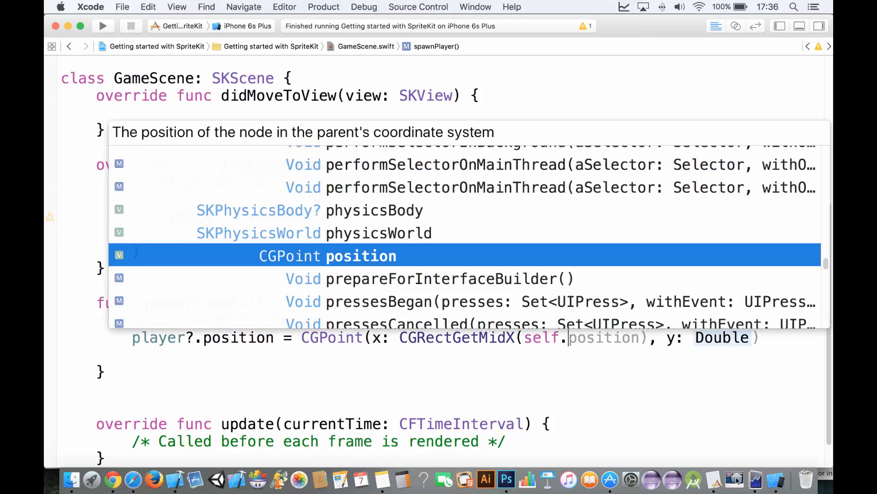
{"action": "type", "text": "frame"}
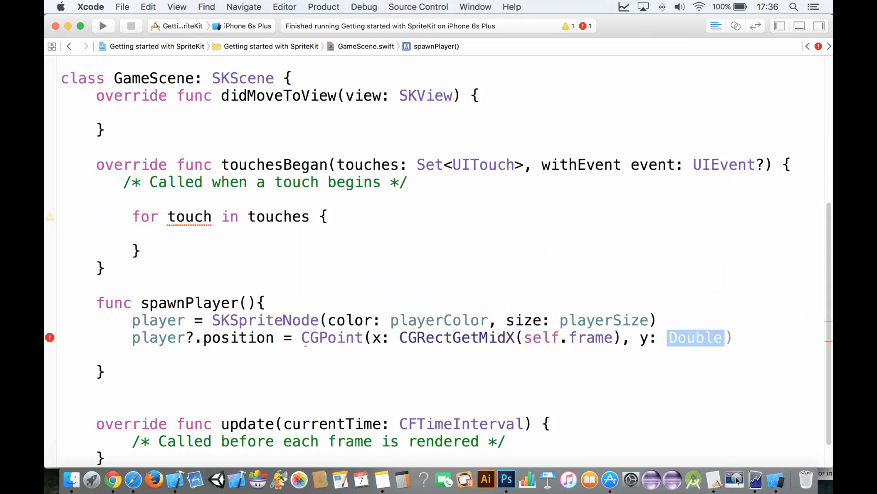
{"action": "type", "text": "CG"}
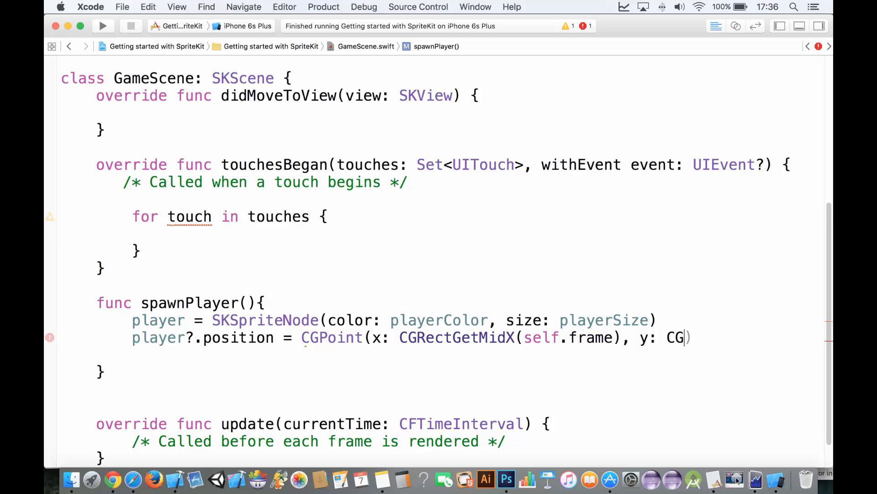
{"action": "type", "text": "CGRectGetMidY(self.f"}
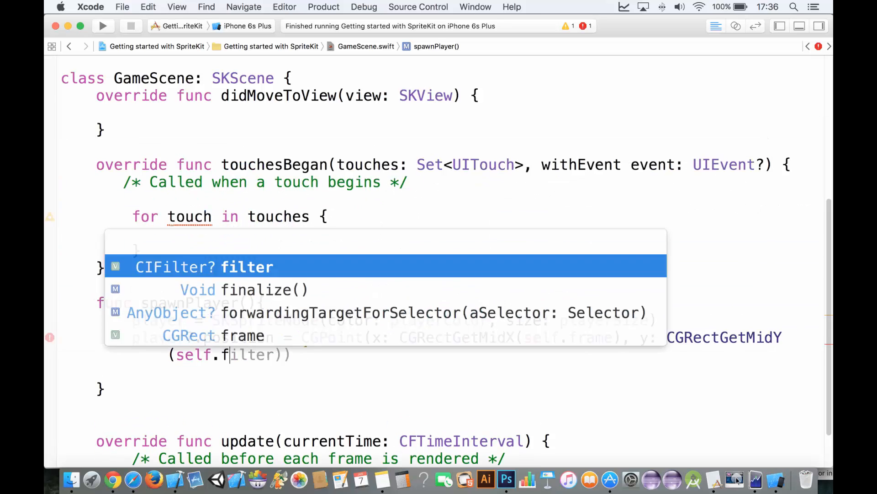
{"action": "type", "text": "+"}
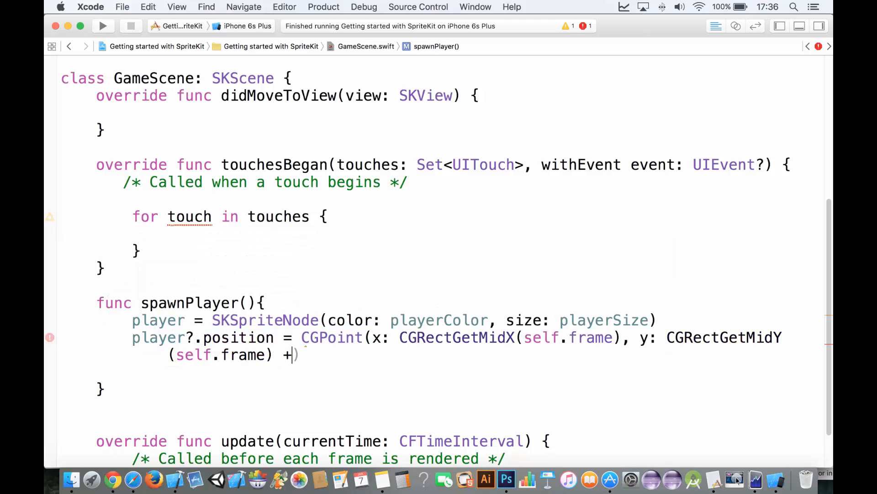
{"action": "type", "text": "200"}
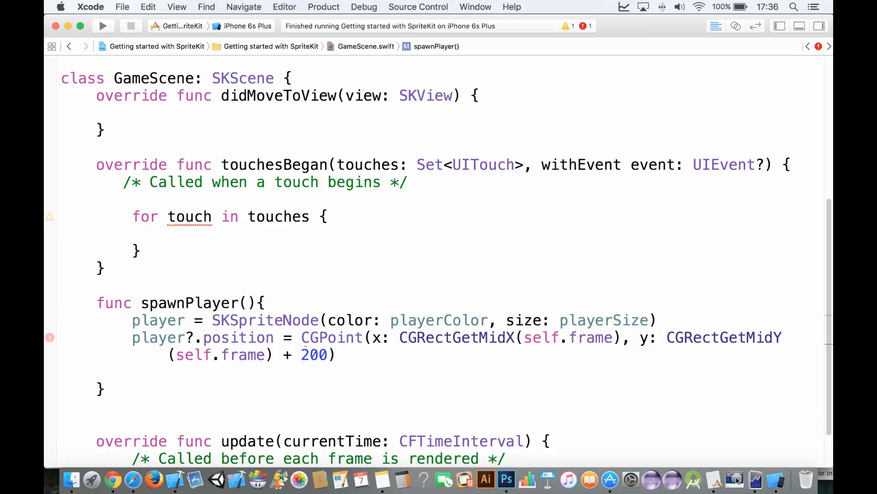
Step: Add the player to the scene with self.addChild(player!)
{"action": "left_click", "coordinate": [336, 355]}
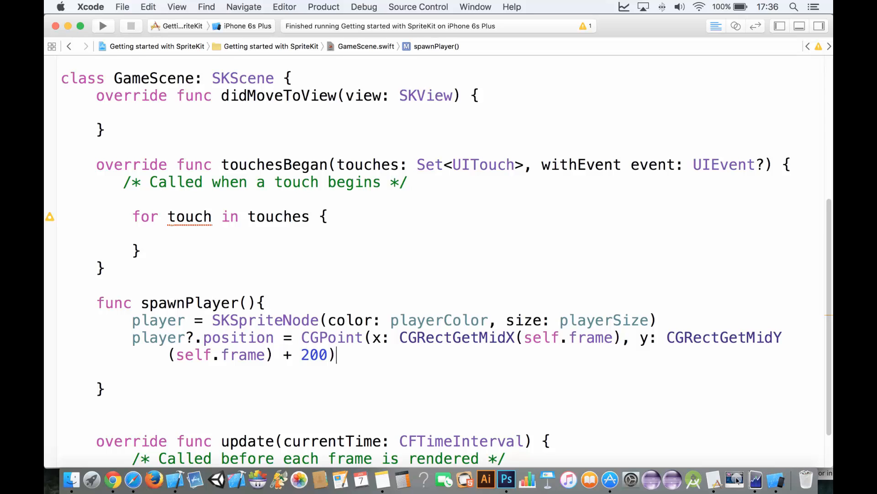
{"action": "type", "text": "self.addChild(p"}
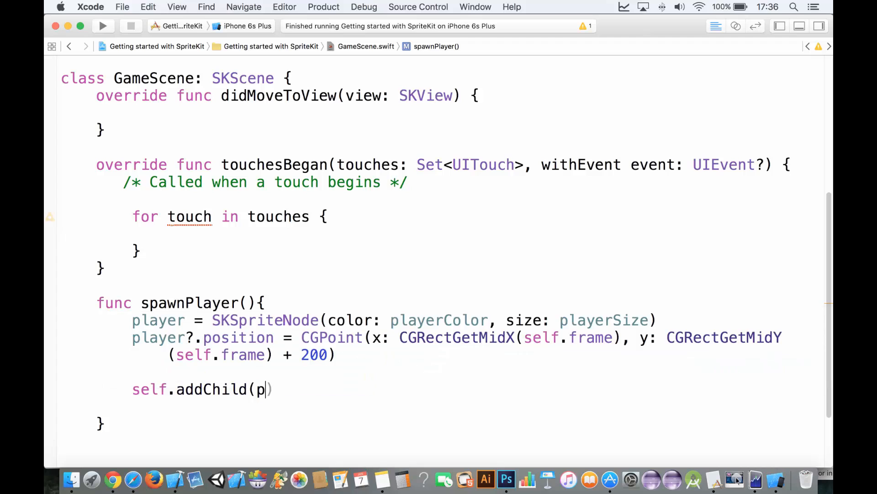
{"action": "type", "text": "layer!)"}
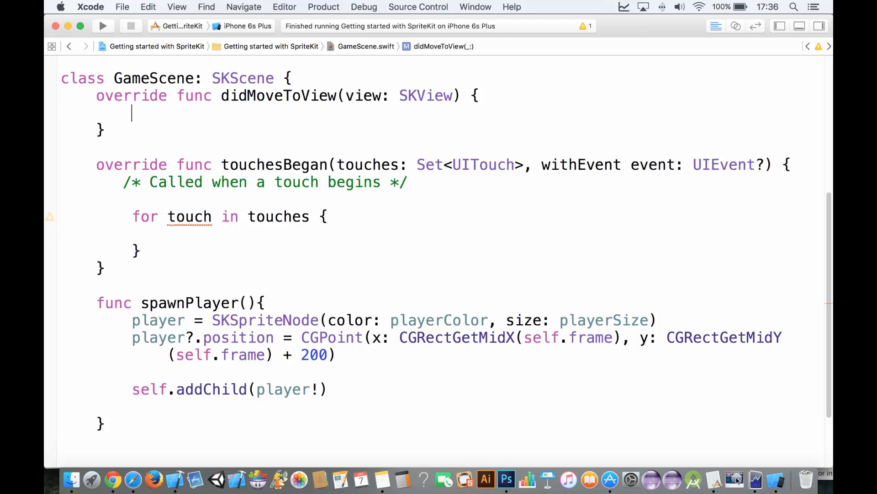
Step: In didMoveToView, set self.backgroundColor = backgroundColorCustom and call spawnPlayer()
{"action": "type", "text": "self.backgroundColor"}
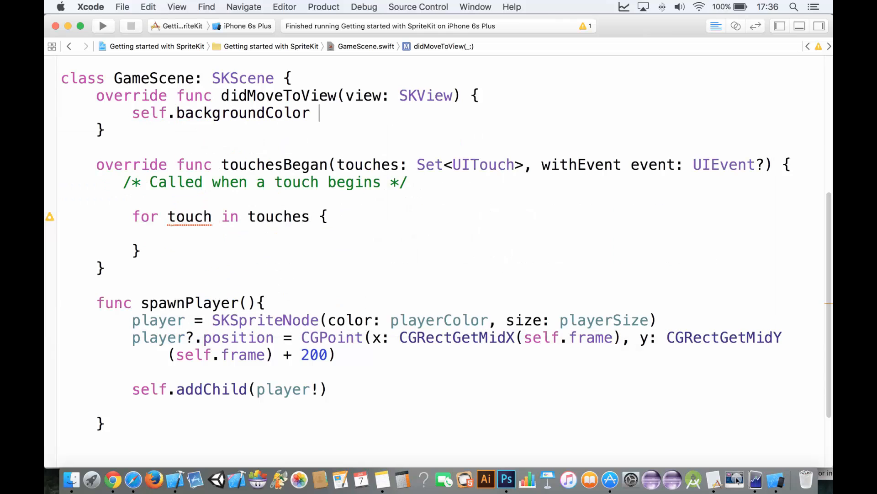
{"action": "type", "text": "= ackg"}
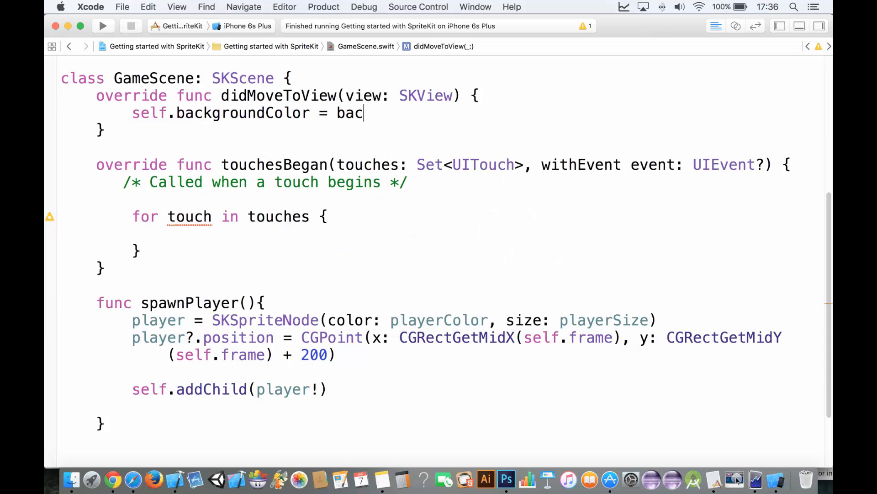
{"action": "type", "text": "kgroundColorCustom"}
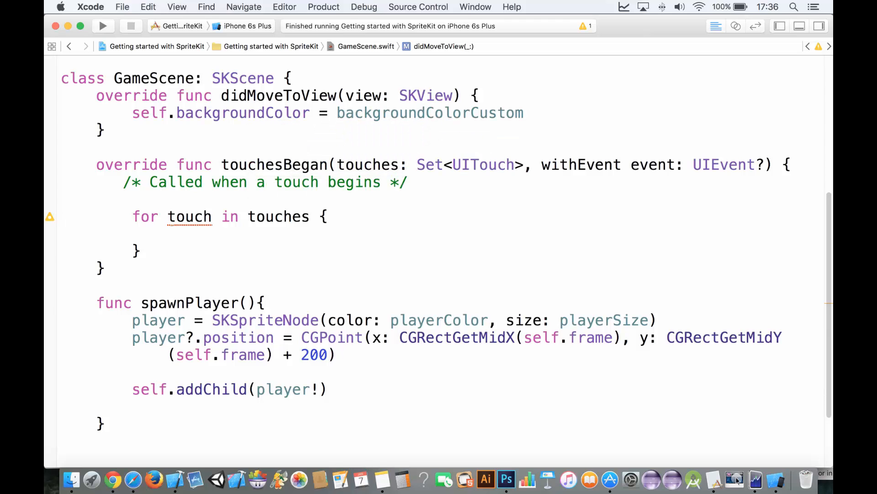
{"action": "type", "text": "s"}
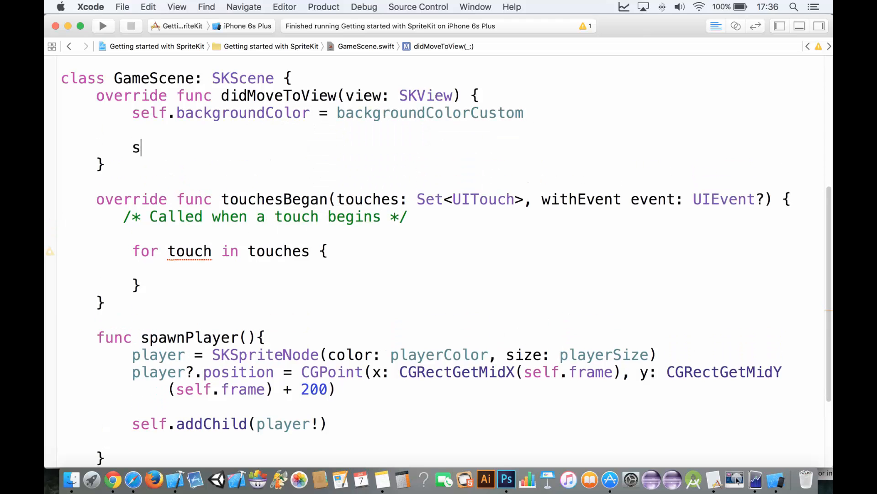
{"action": "type", "text": "pawnPlayer()"}
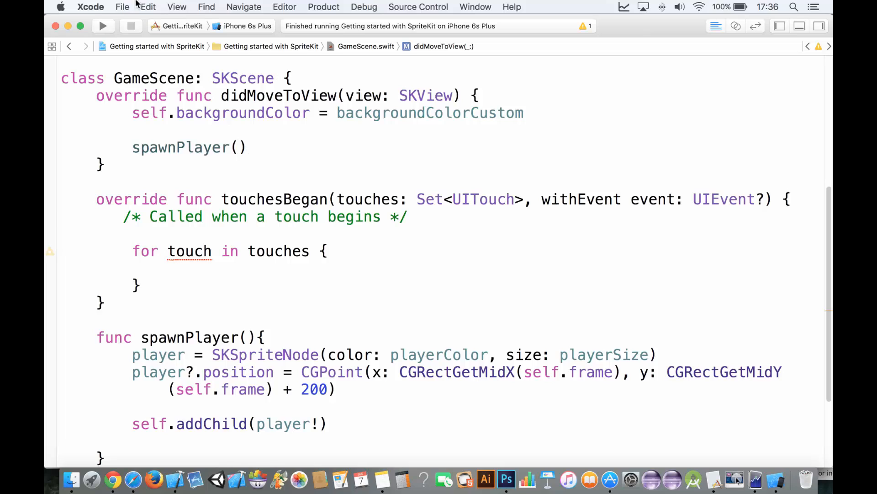
{"action": "double_click", "coordinate": [189, 147]}
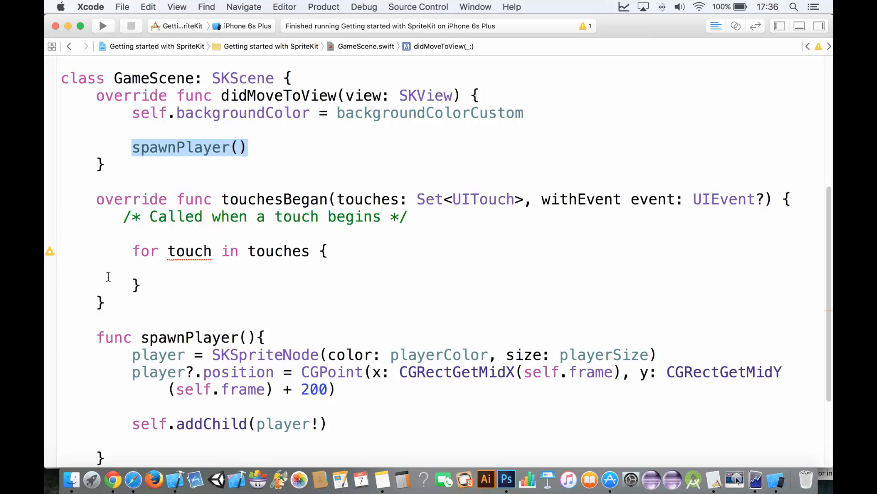
{"action": "left_click", "coordinate": [224, 147]}
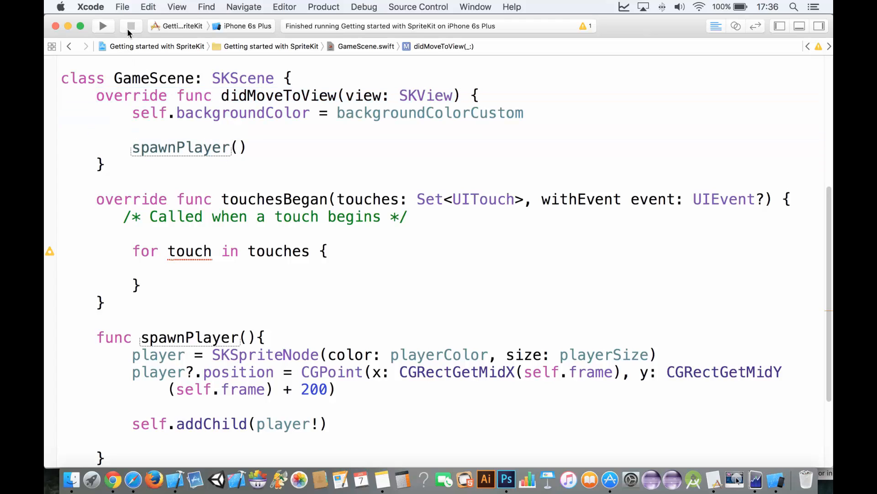
Step: Build and run the game on the iPhone 6s Plus simulator
{"action": "left_click", "coordinate": [103, 25]}
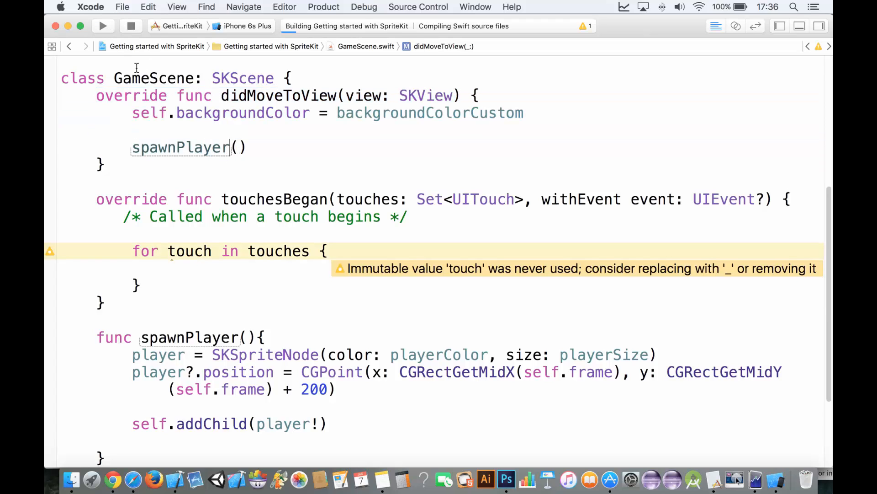
{"action": "left_click", "coordinate": [103, 26]}
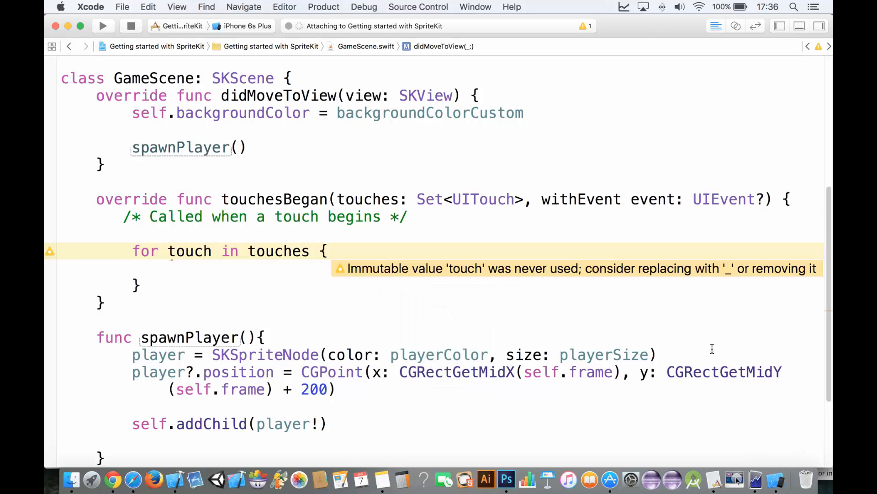
{"action": "left_click", "coordinate": [104, 26]}
{"action": "type", "text": "override func"}
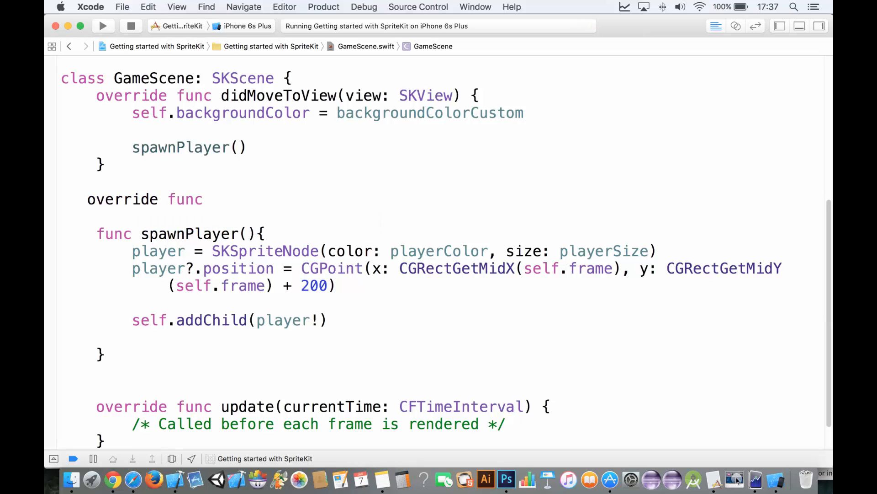
Step: Start a touchesMoved override with a for loop over the touches
{"action": "type", "text": "touchesBegan"}
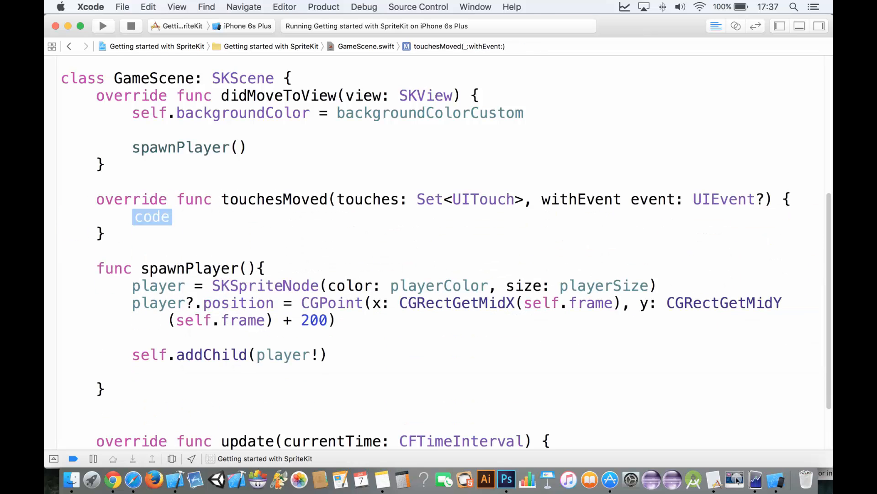
{"action": "type", "text": "for t"}
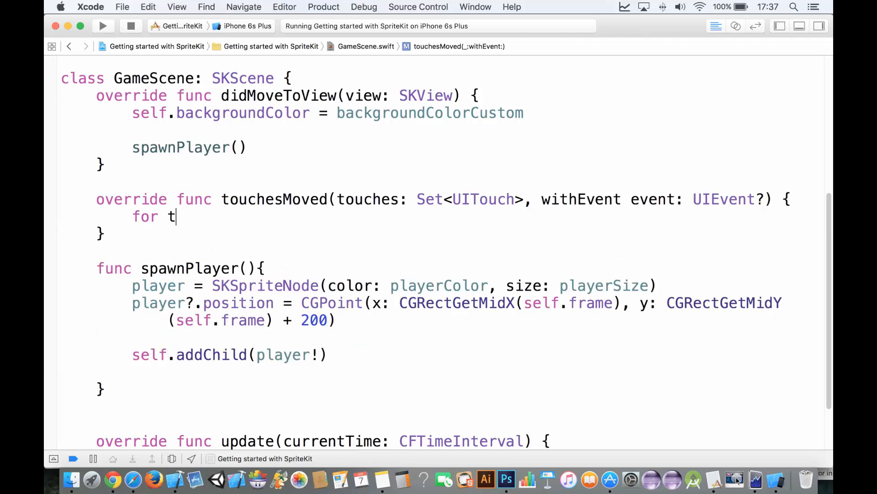
{"action": "type", "text": "ouch in touches{"}
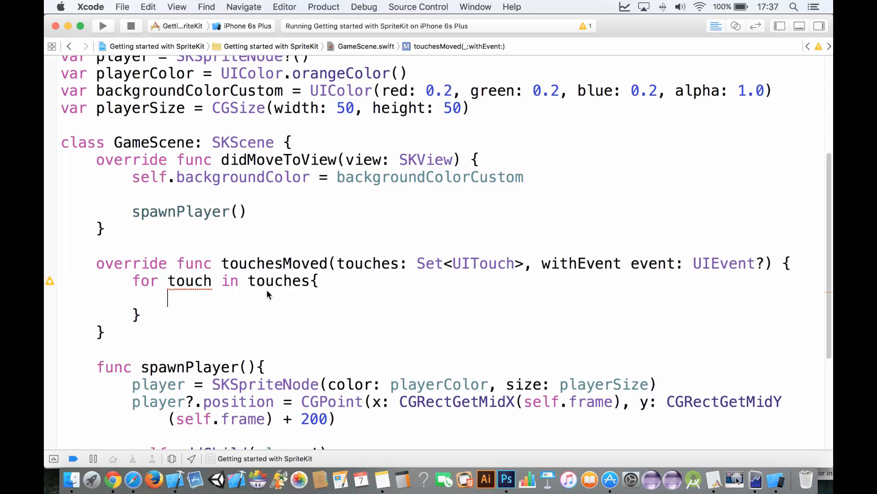
Step: Inside the loop, write player?.position.x using the autocompleted position property
{"action": "type", "text": "player"}
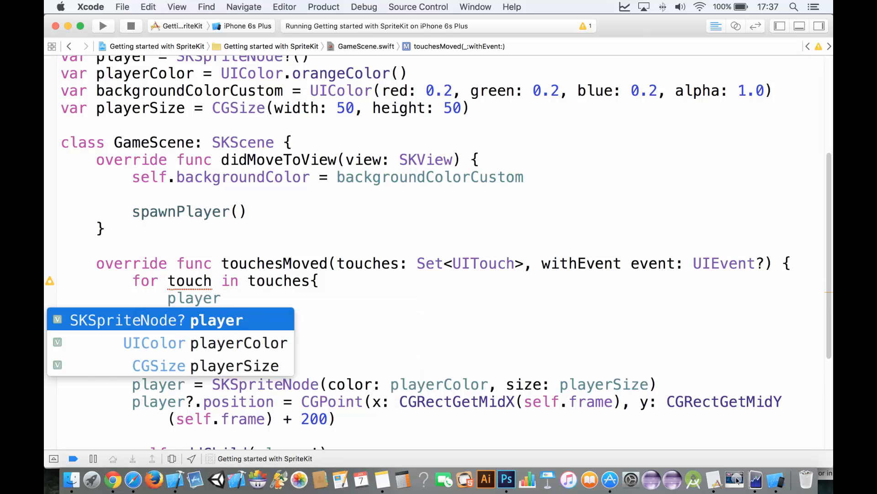
{"action": "type", "text": "?.position"}
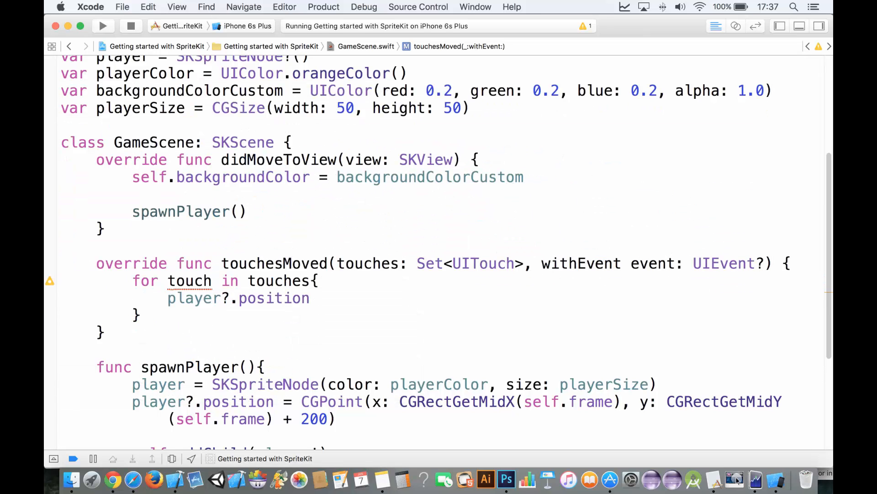
{"action": "type", "text": ".x ="}
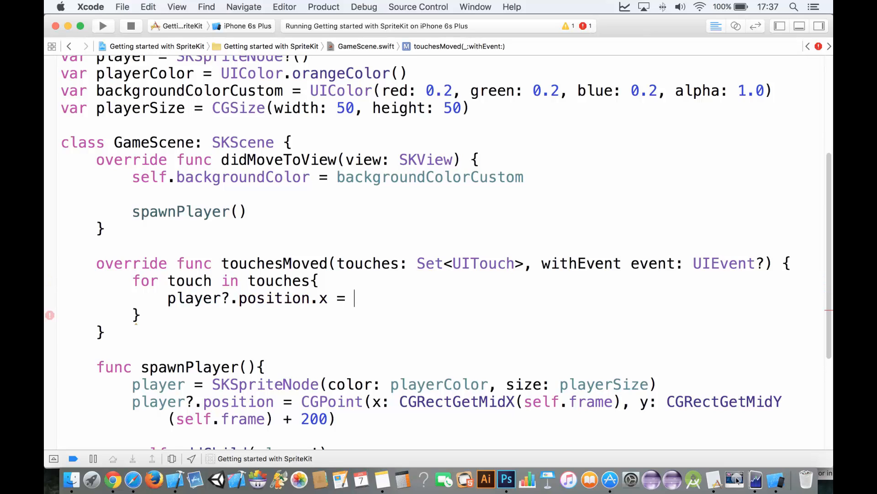
{"action": "key", "text": "Backspace"}
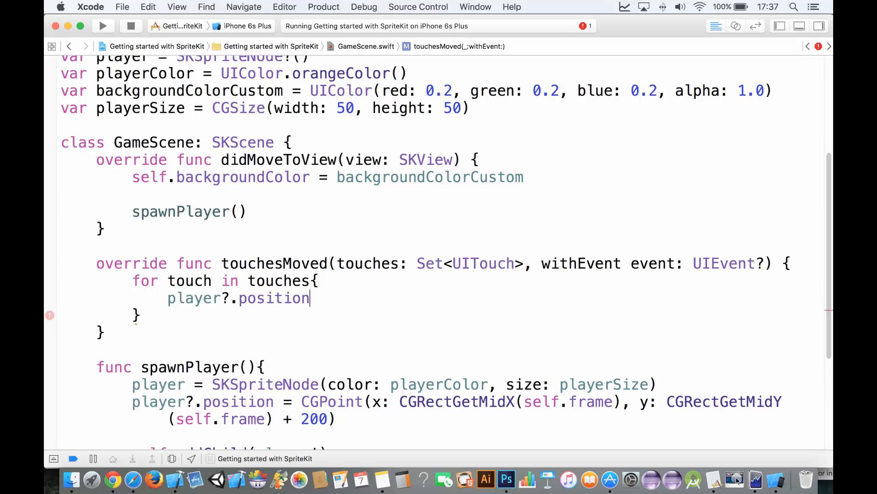
{"action": "type", "text": ".x"}
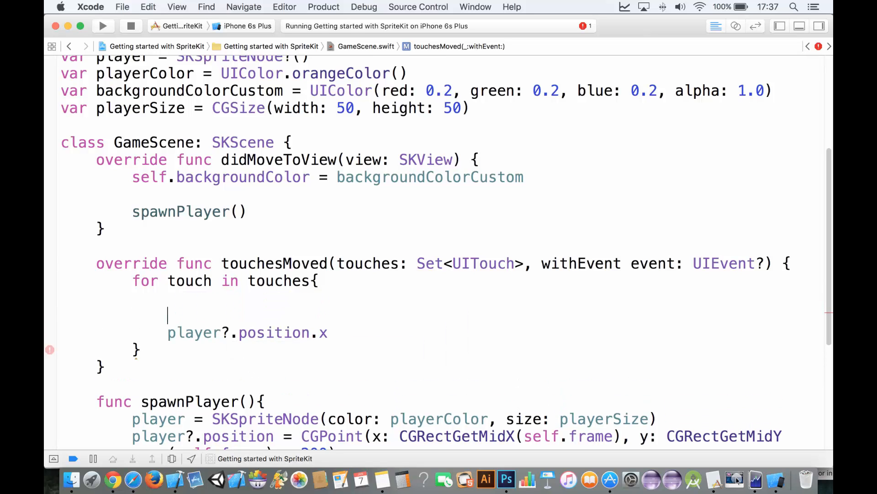
Step: Declare let touchLocation as a CGPoint from touch.locationInNode(self) in the loop
{"action": "type", "text": "le"}
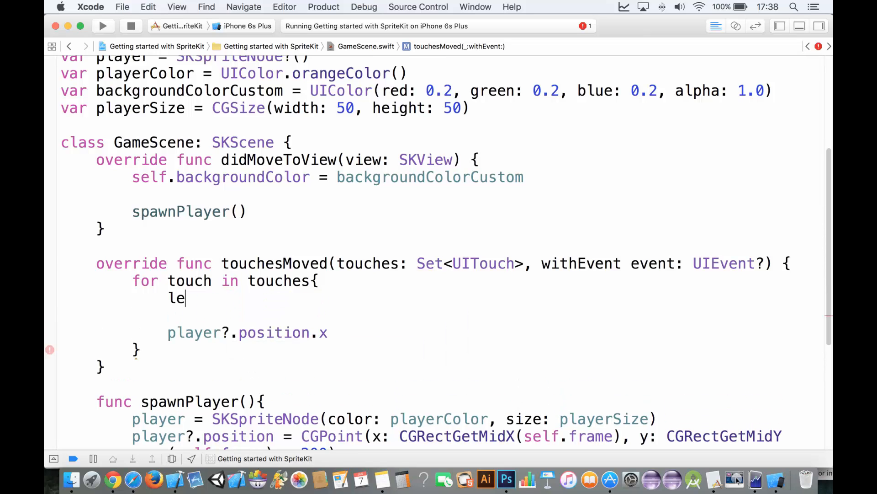
{"action": "type", "text": "t touchLocation ="}
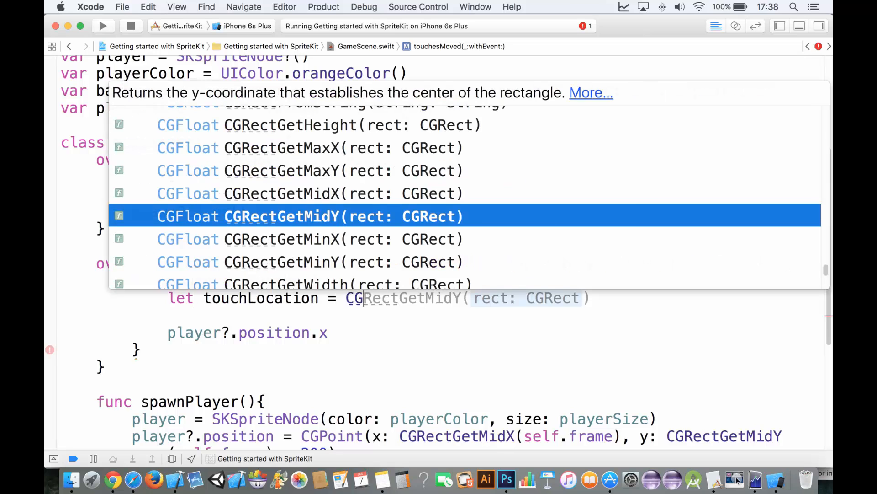
{"action": "type", "text": "CGPoint"}
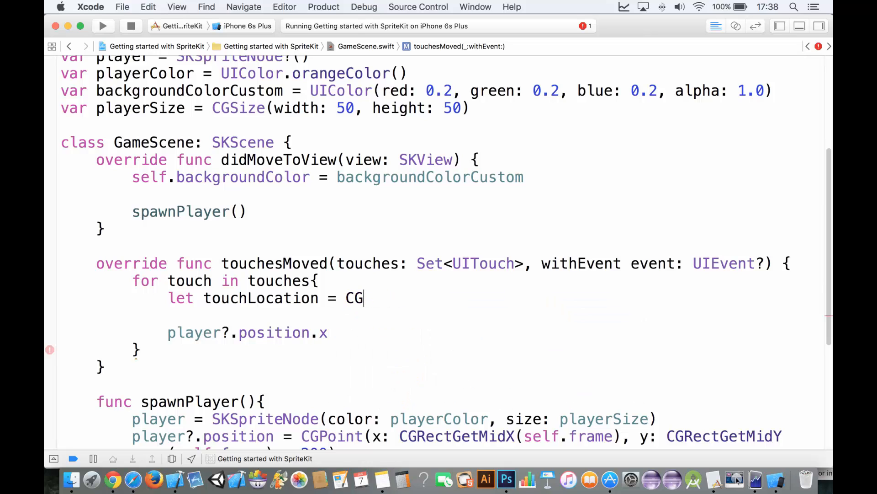
{"action": "type", "text": "touches"}
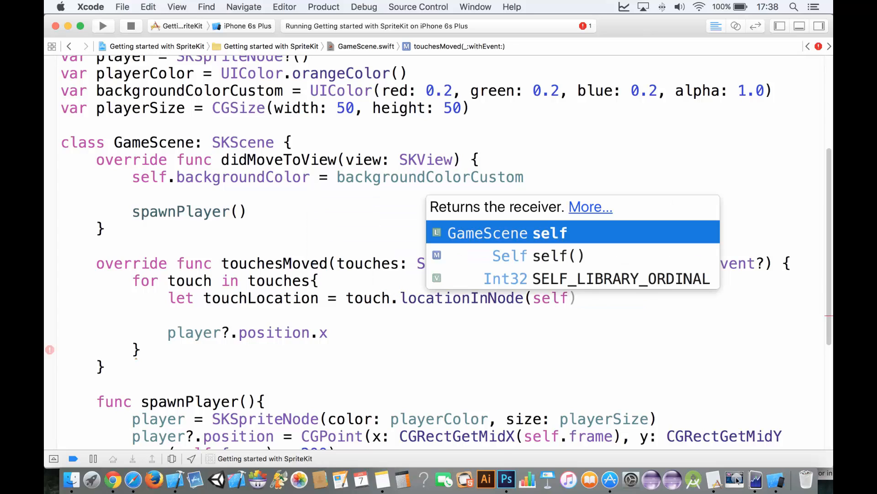
{"action": "key", "text": "escape"}
{"action": "type", "text": "var"}
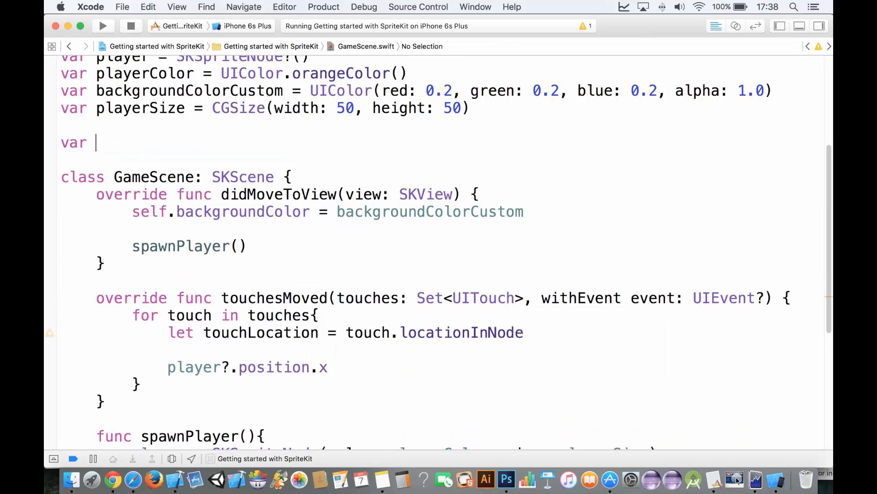
Step: Declare var touchLocation = CGPoint?() above the GameScene class
{"action": "type", "text": "touchLocation"}
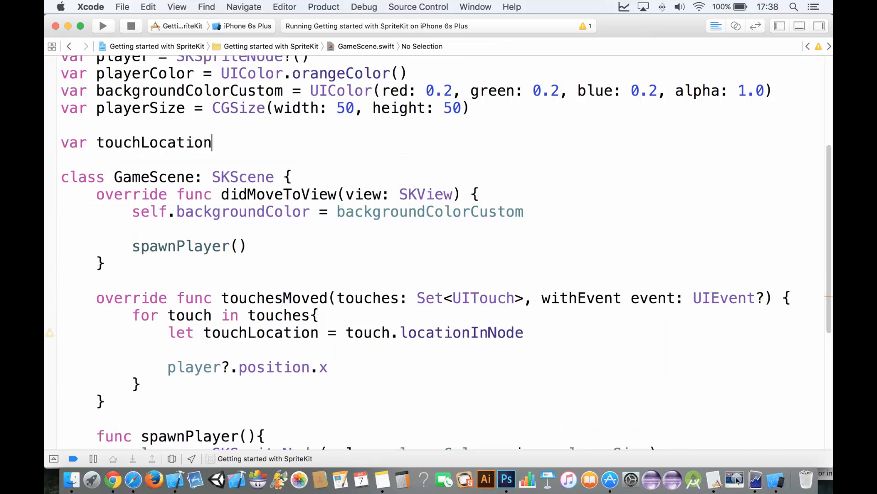
{"action": "type", "text": "= C"}
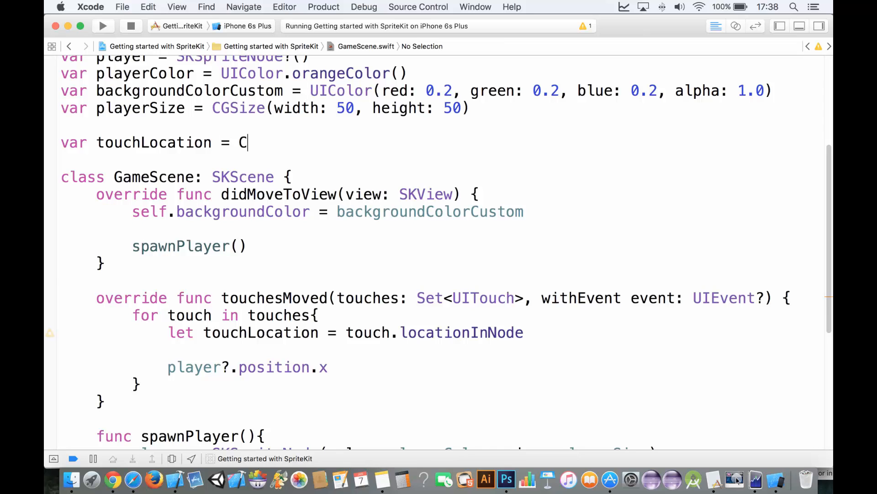
{"action": "type", "text": "GPoint?("}
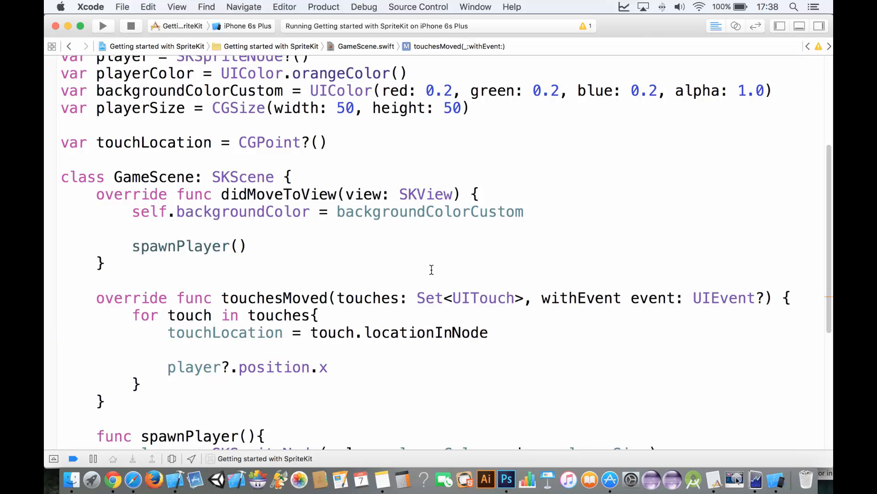
Step: Have the loop assign touchLocation from touch.locationInNode(self)
{"action": "left_click", "coordinate": [168, 332]}
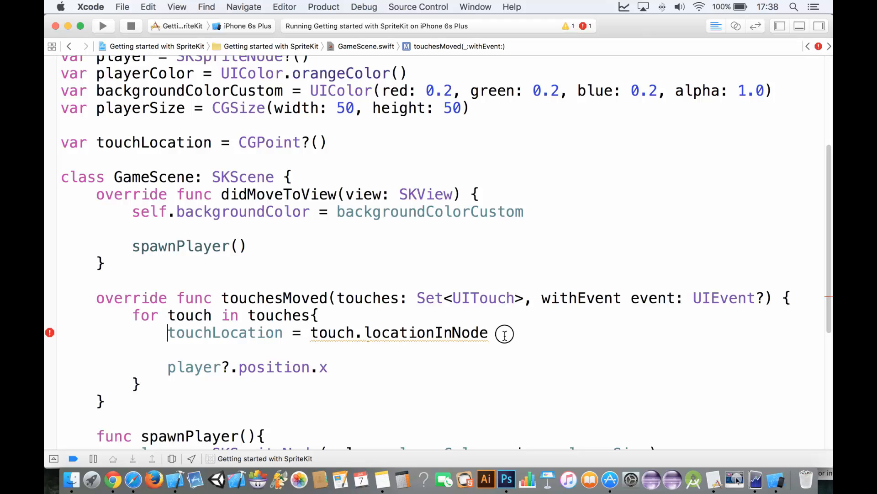
{"action": "type", "text": "("}
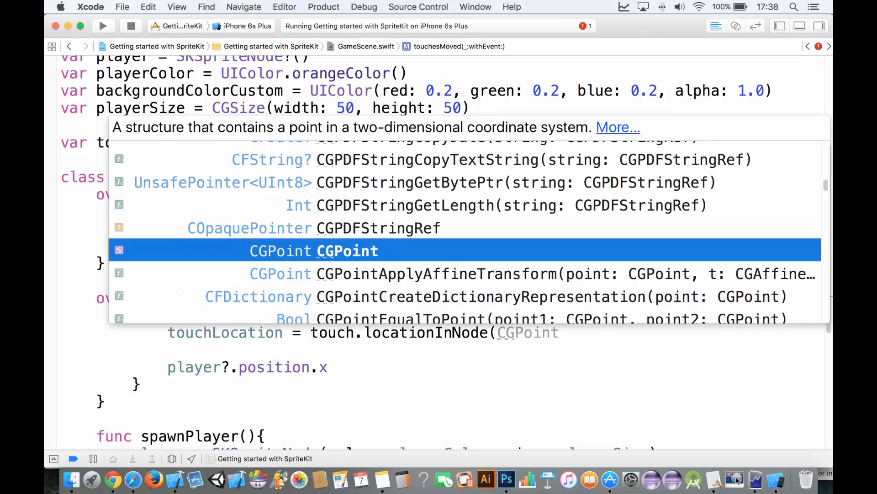
{"action": "type", "text": "se"}
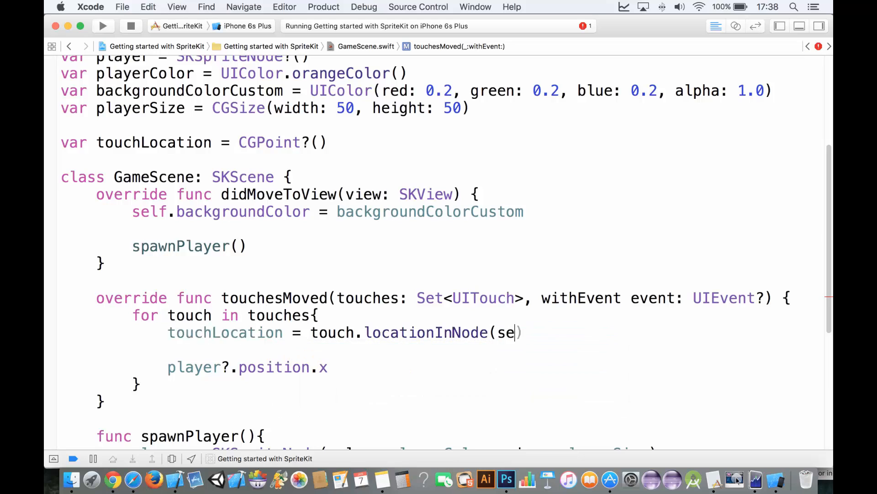
{"action": "type", "text": "lf"}
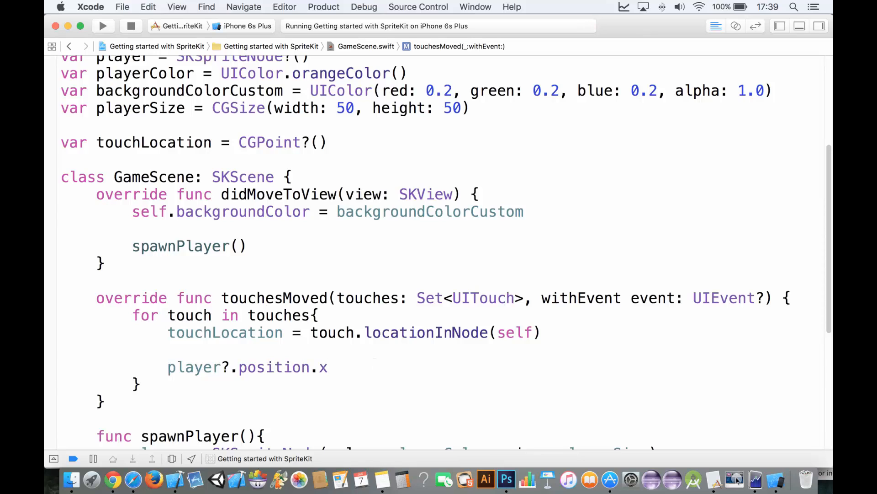
Step: Set player?.position.x = touchLocation?.x and player?.position.y = touchLocation?.y
{"action": "type", "text": "= touch"}
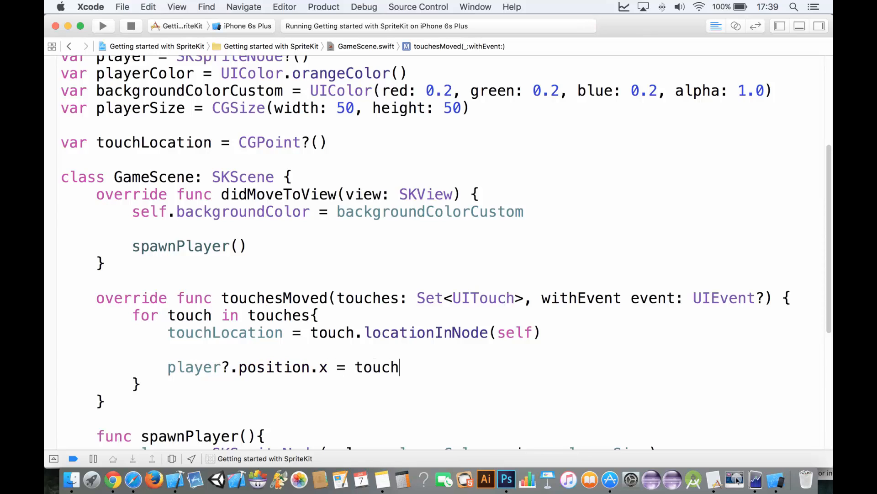
{"action": "type", "text": "Location"}
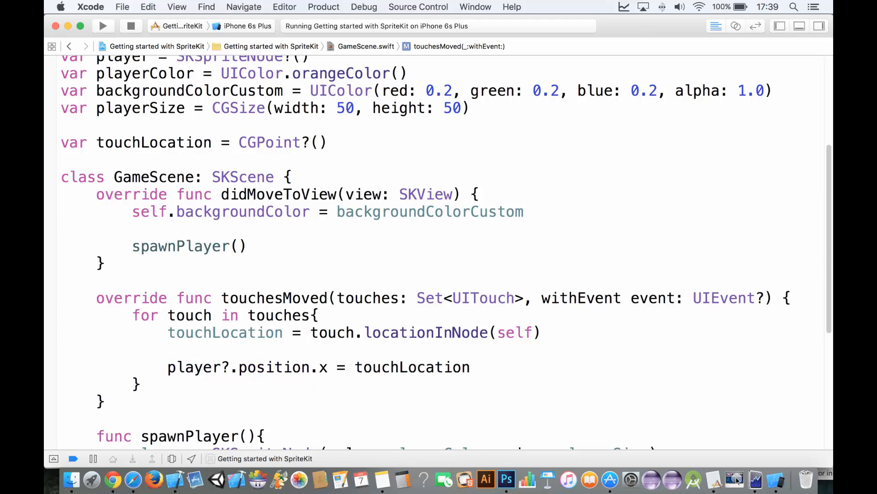
{"action": "type", "text": "?.x"}
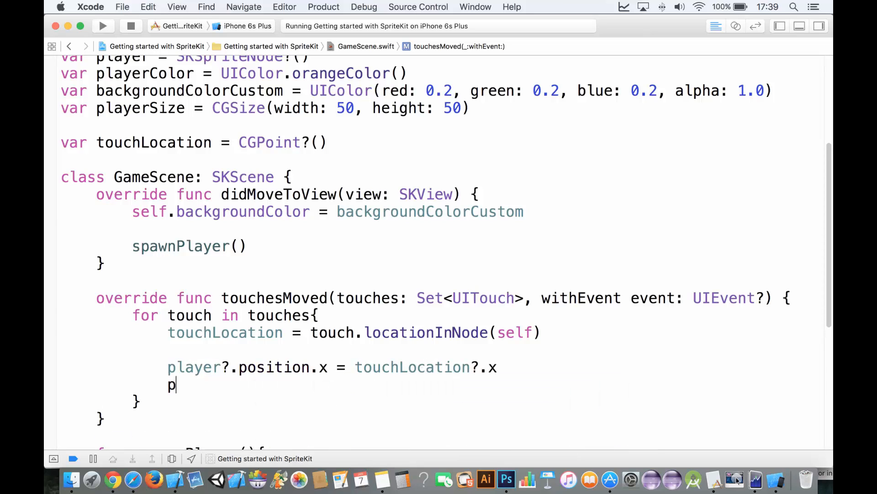
{"action": "type", "text": "layer?.position."}
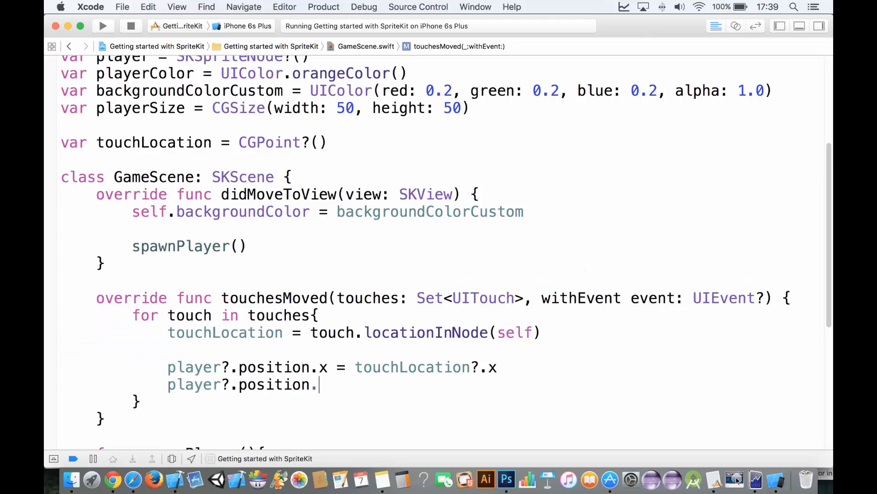
{"action": "type", "text": "y = touch"}
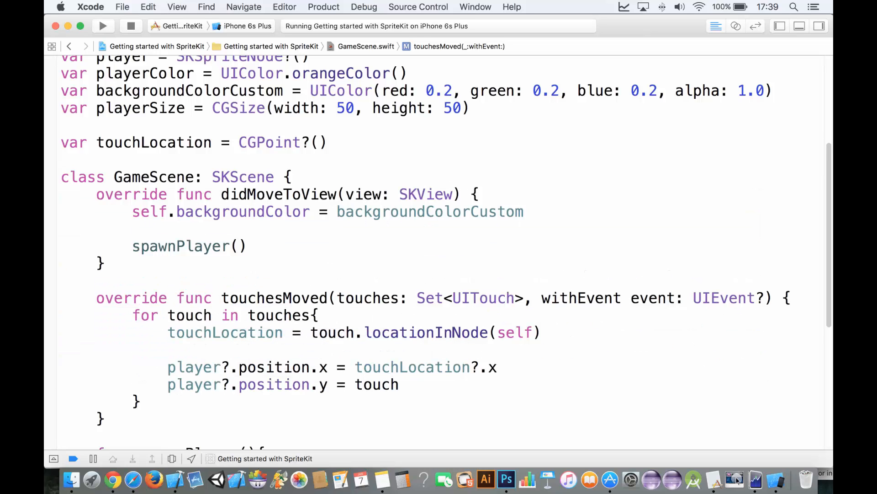
{"action": "type", "text": "touchLocation"}
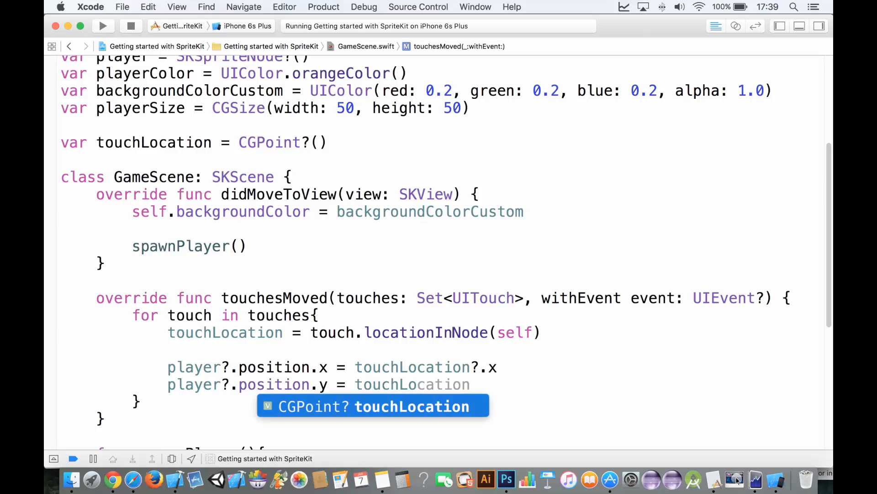
{"action": "type", "text": ".y)!"}
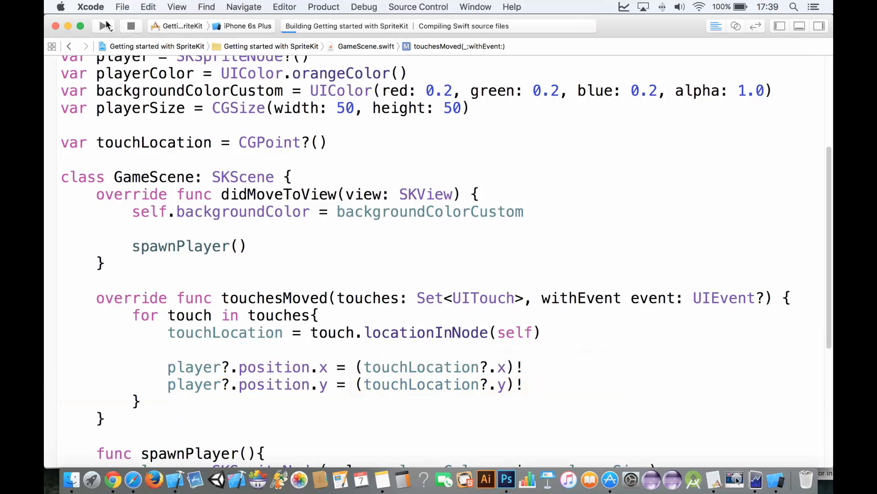
Step: Run the game and drag the orange square around the iPhone 6s Plus simulator screen
{"action": "left_click", "coordinate": [104, 25]}
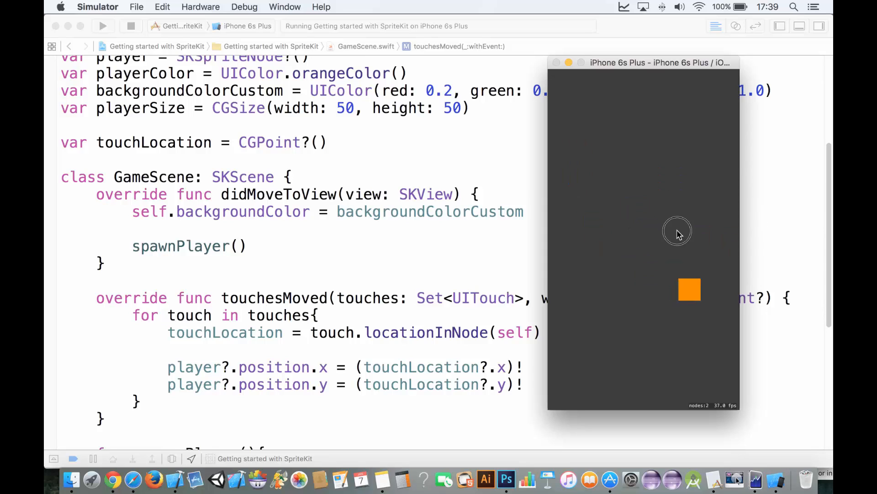
{"action": "left_click_drag", "start_coordinate": [677, 233], "coordinate": [592, 312]}
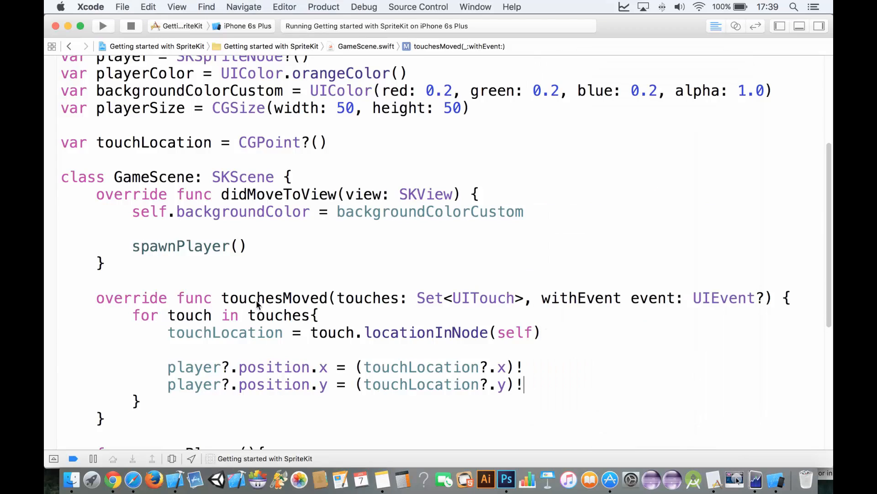
{"action": "double_click", "coordinate": [273, 297]}
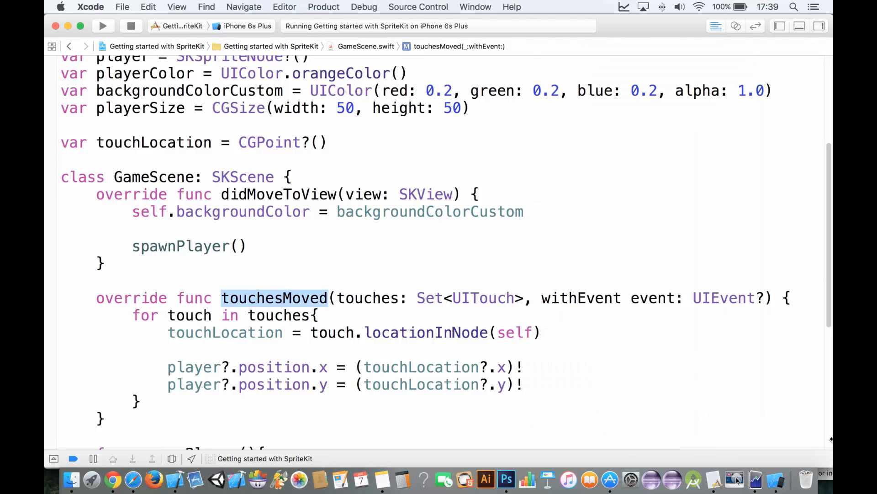
{"action": "left_click", "coordinate": [619, 201]}
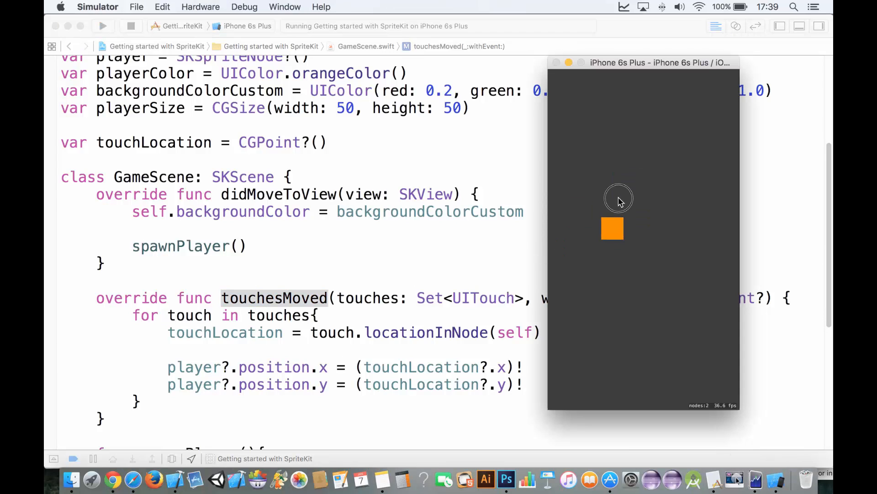
{"action": "left_click_drag", "start_coordinate": [619, 201], "coordinate": [645, 118]}
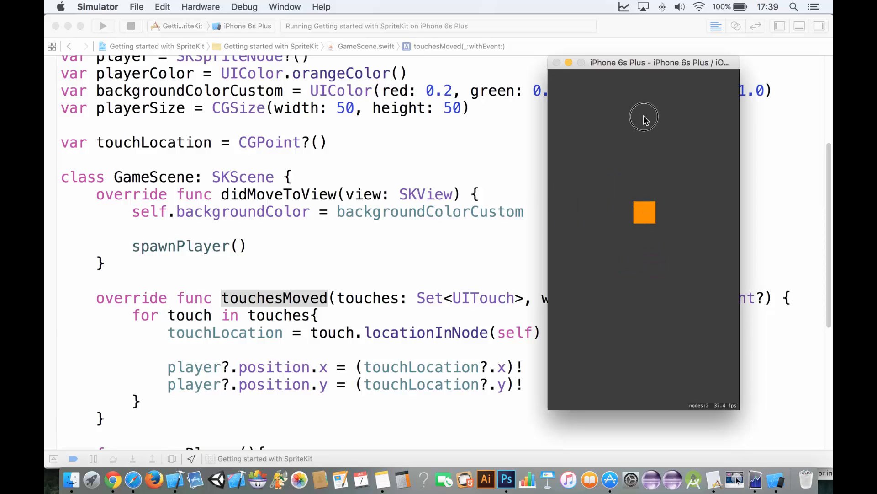
{"action": "mouse_move", "coordinate": [361, 259]}
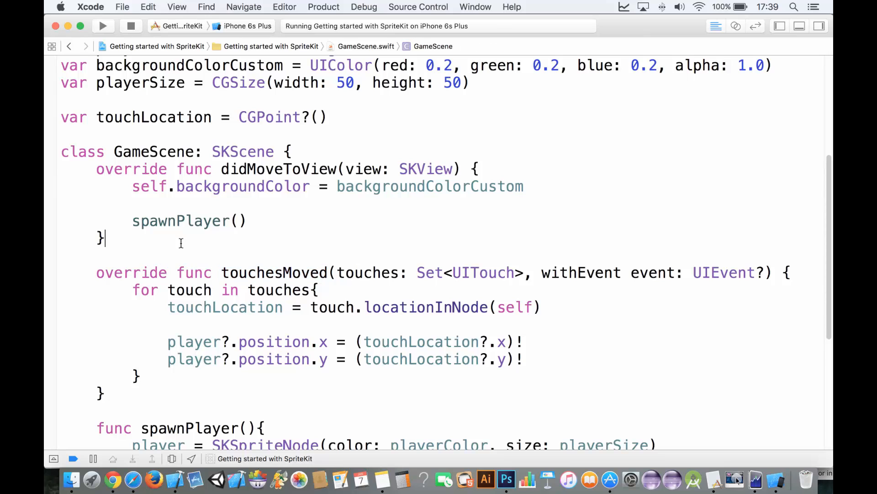
Step: Add a touchesBegan override holding the touch-following loop, then build and run the game
{"action": "type", "text": "override func touch"}
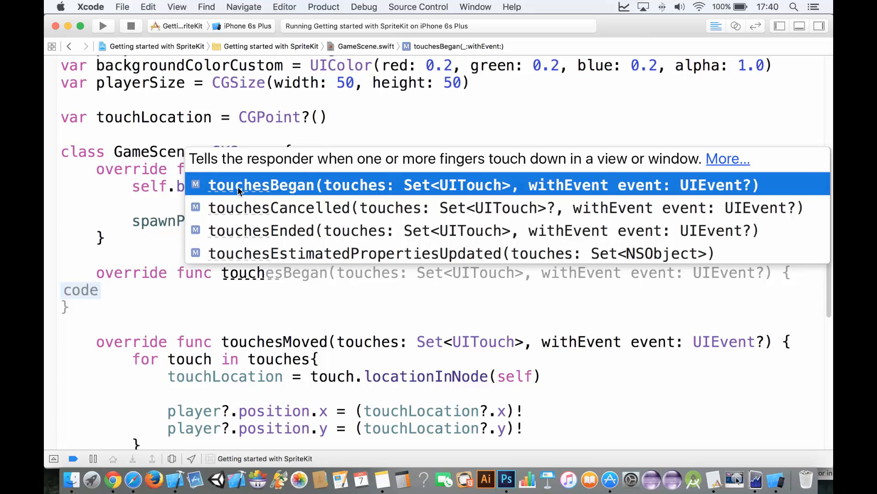
{"action": "mouse_move", "coordinate": [248, 223]}
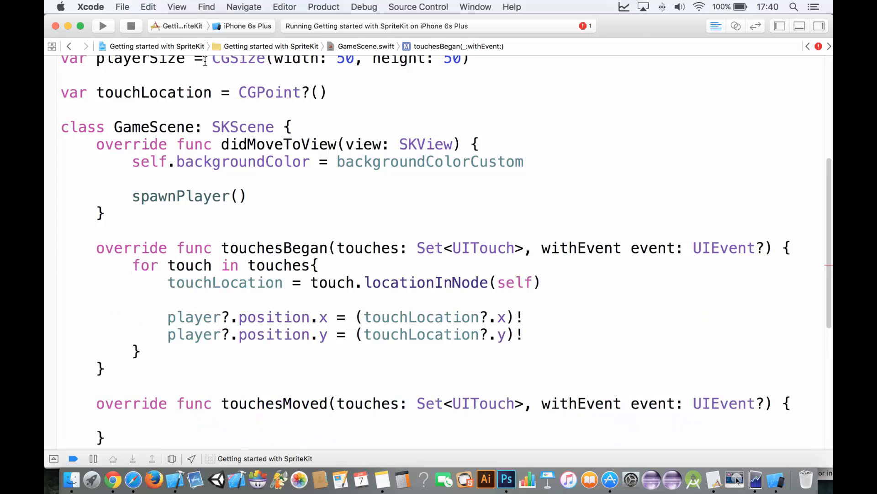
{"action": "left_click", "coordinate": [104, 25]}
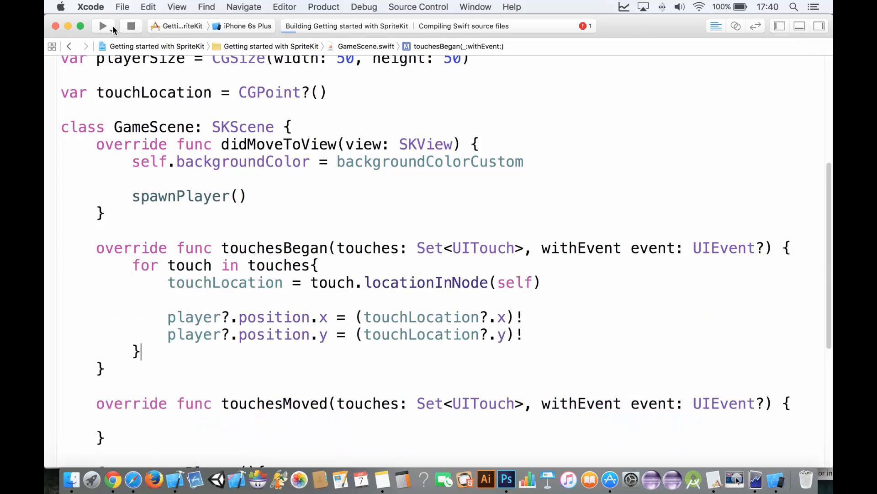
{"action": "left_click", "coordinate": [103, 26]}
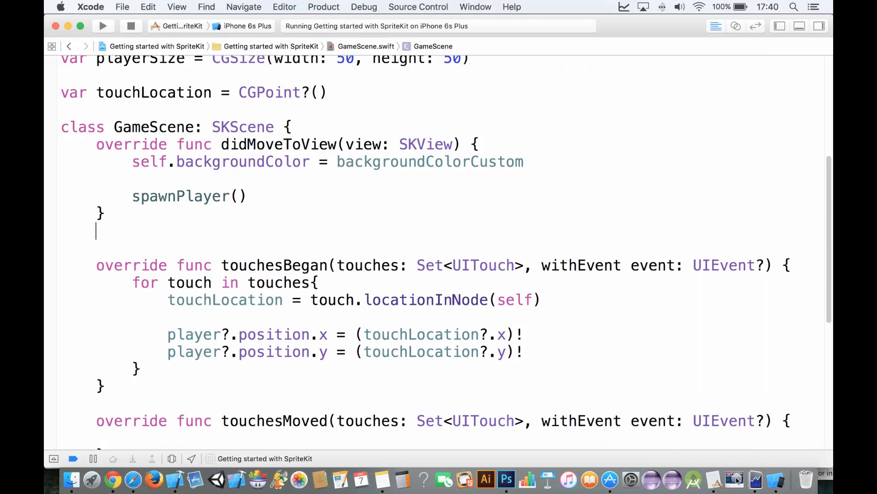
Step: Add an empty touchesEnded override above touchesBegan and remove the loop so both handlers are empty
{"action": "type", "text": "override func"}
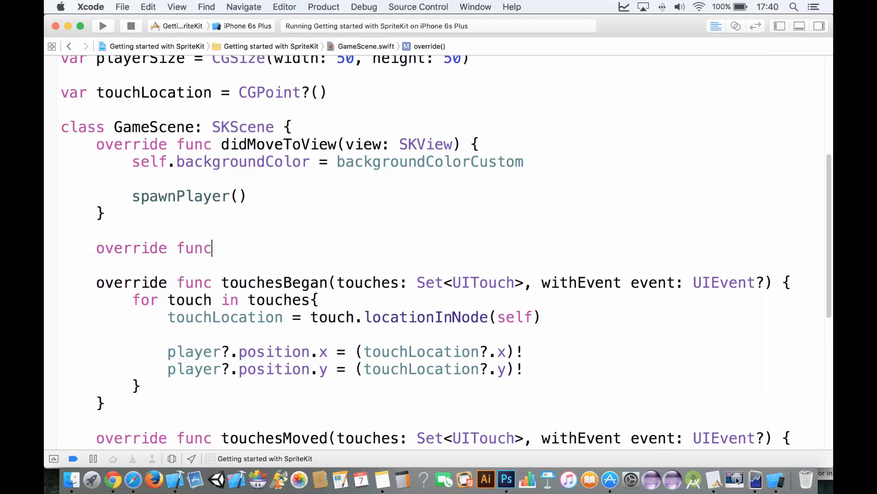
{"action": "type", "text": "to"}
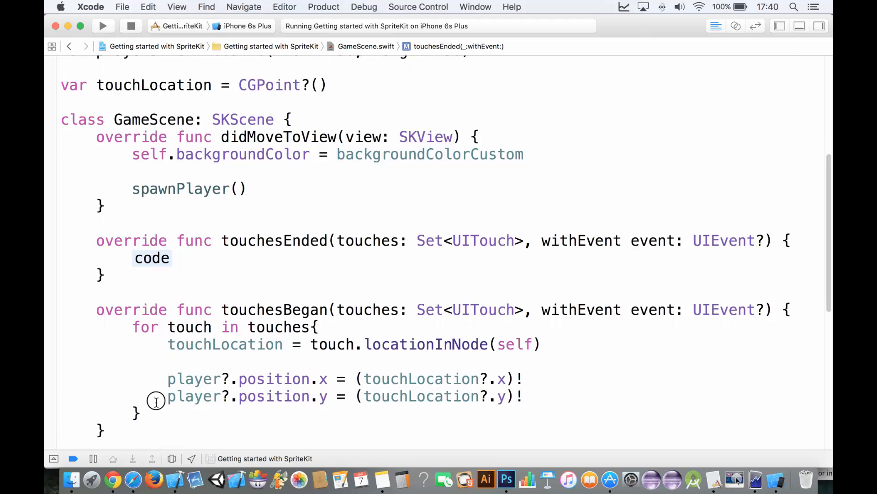
{"action": "double_click", "coordinate": [152, 258]}
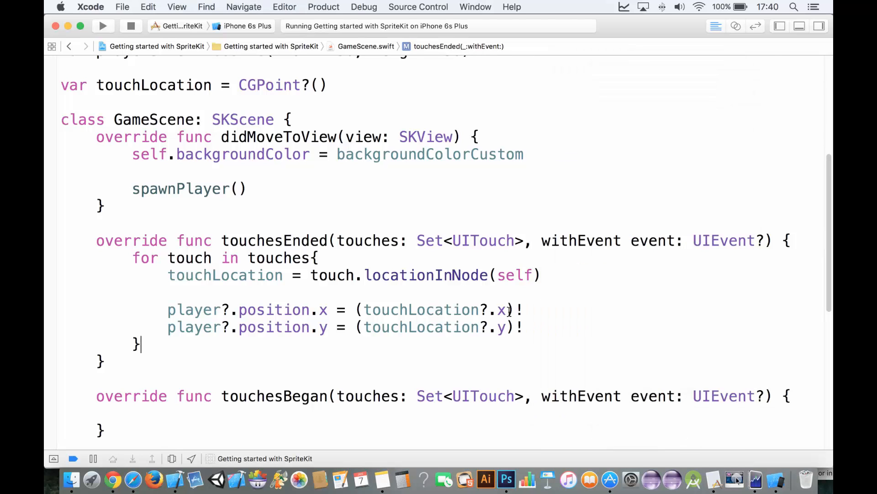
{"action": "left_click_drag", "start_coordinate": [134, 216], "coordinate": [143, 303]}
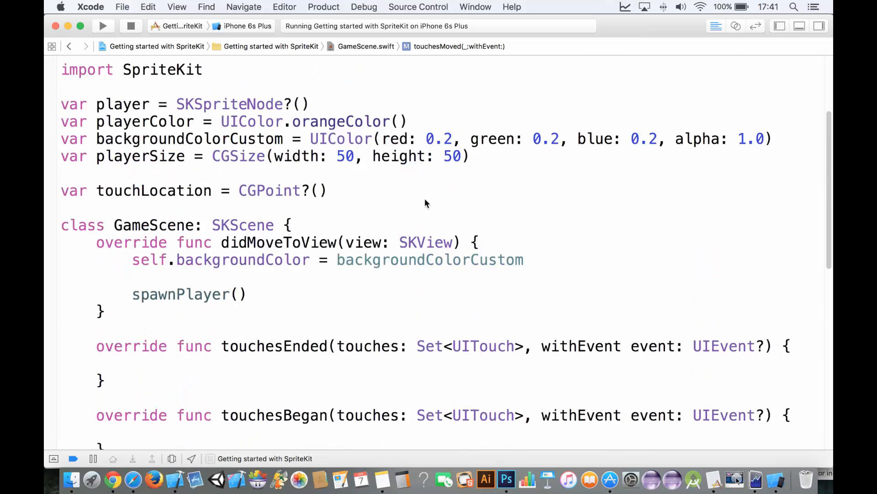
Step: Offset the player's spawn y by -500 below centre and run the game
{"action": "scroll", "scroll_direction": "down", "scroll_amount": 3}
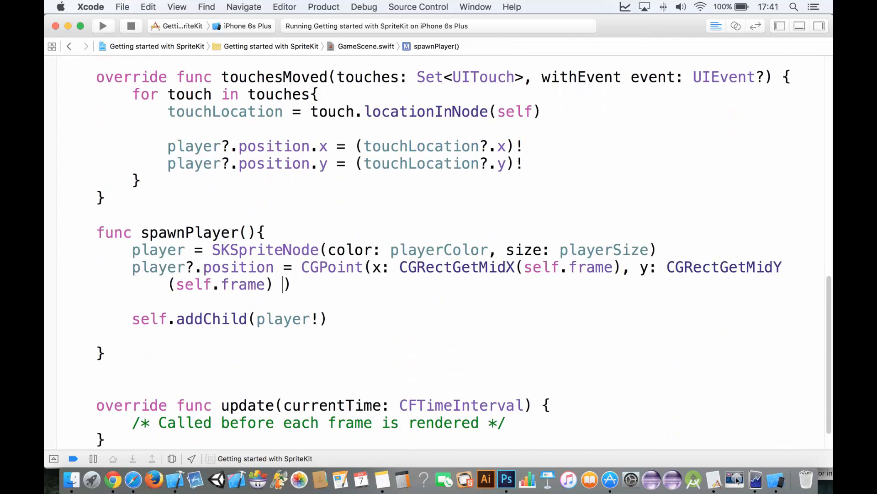
{"action": "type", "text": "- 500"}
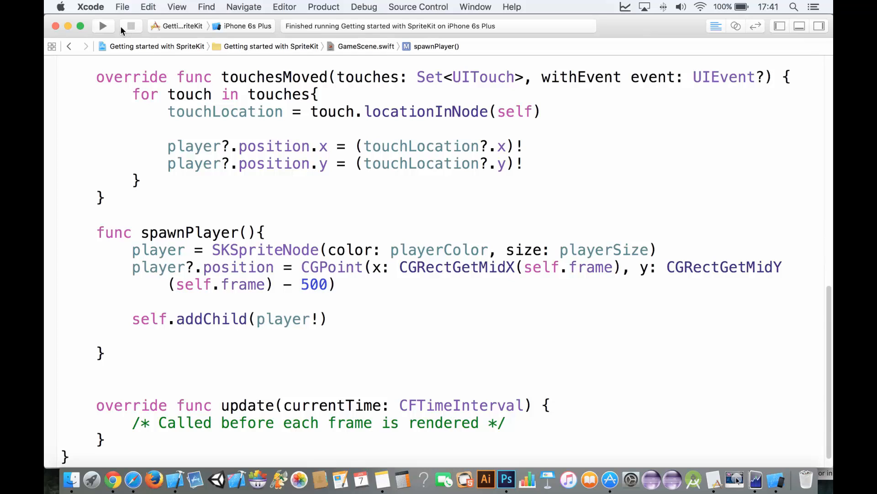
{"action": "left_click", "coordinate": [104, 25]}
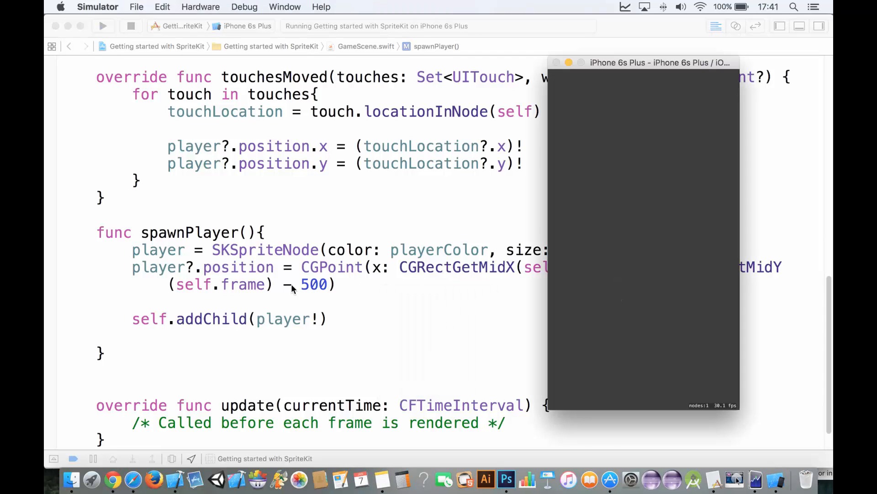
Step: Change the spawn offset to 200, then test dragging the orange player square in the simulator
{"action": "double_click", "coordinate": [314, 285]}
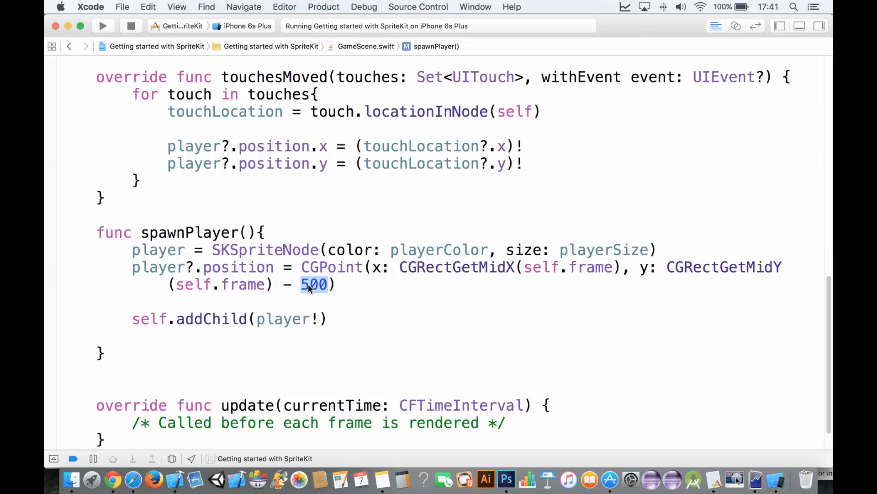
{"action": "type", "text": "200"}
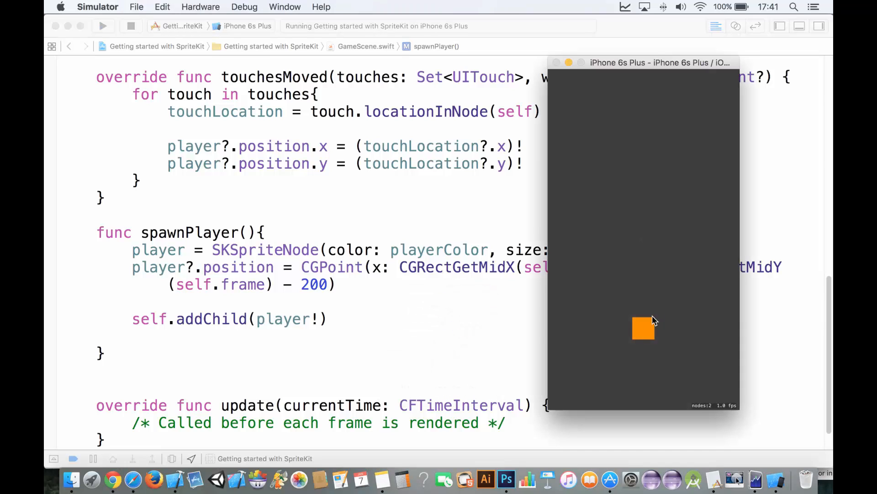
{"action": "mouse_move", "coordinate": [580, 324]}
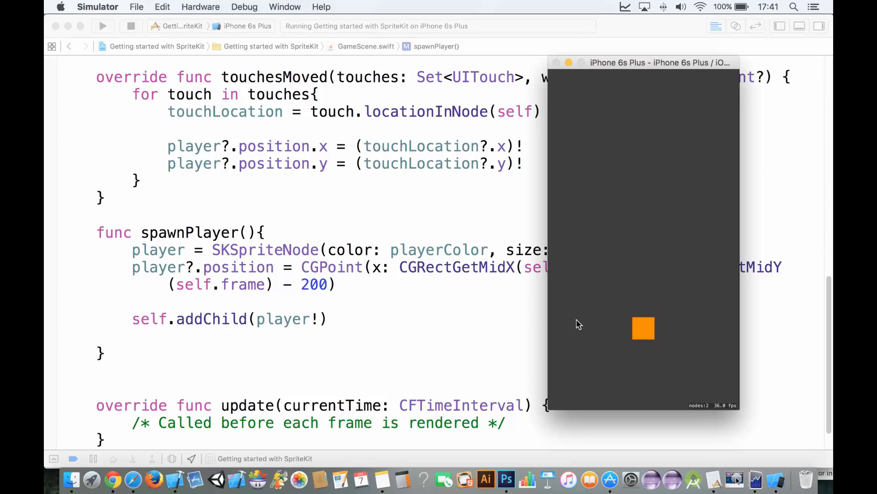
{"action": "left_click", "coordinate": [627, 326]}
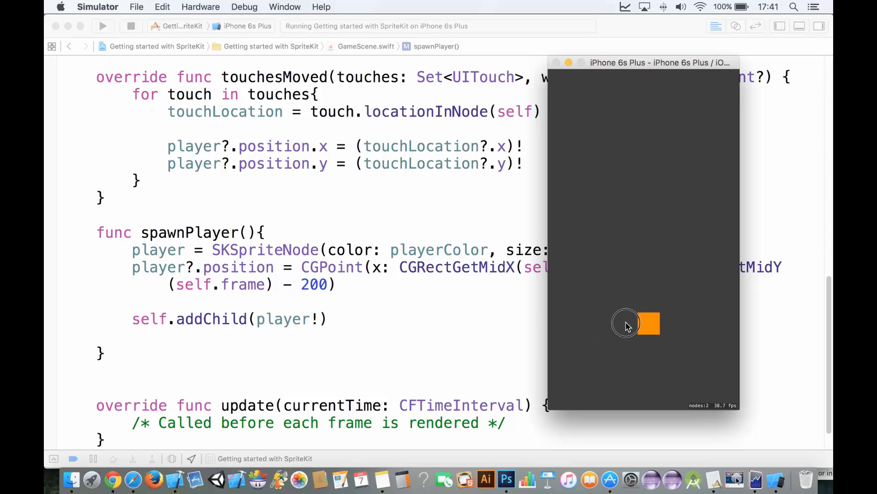
{"action": "left_click_drag", "start_coordinate": [627, 327], "coordinate": [688, 187]}
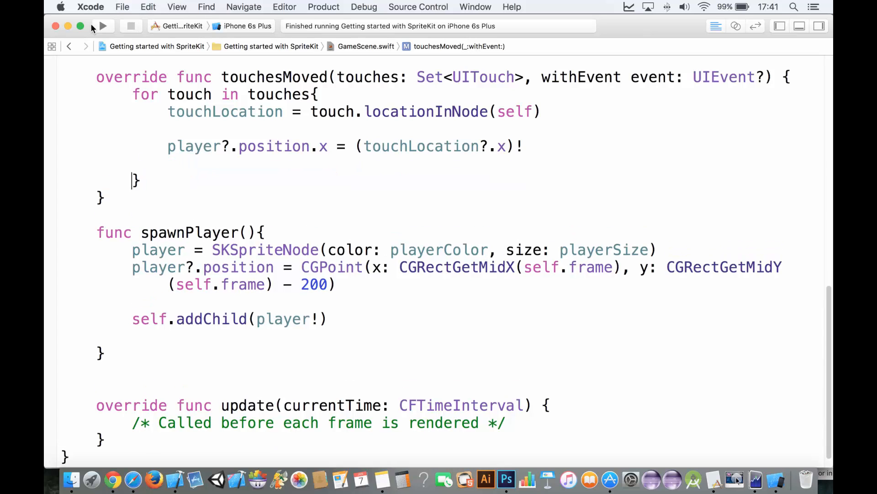
{"action": "left_click", "coordinate": [102, 26]}
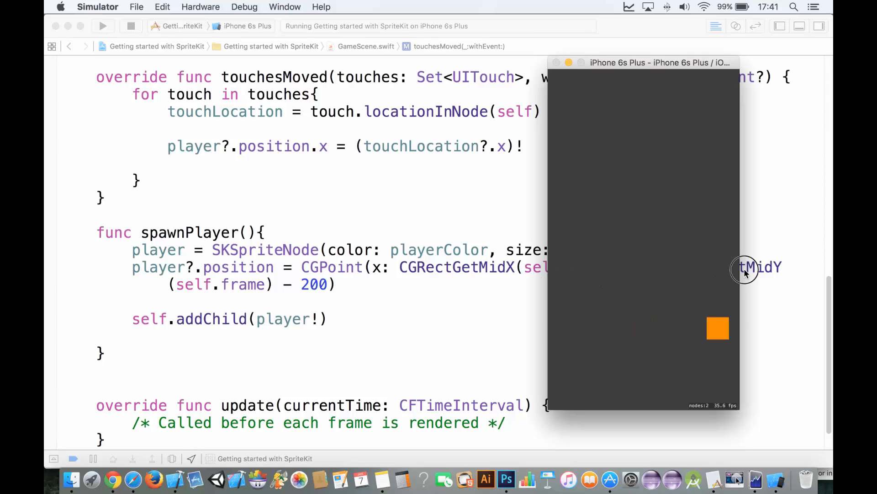
{"action": "left_click_drag", "start_coordinate": [746, 267], "coordinate": [597, 267]}
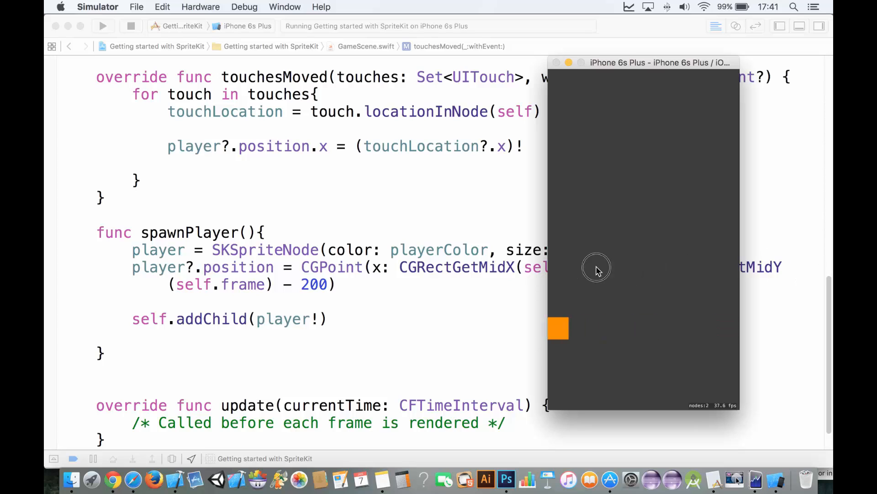
{"action": "left_click_drag", "start_coordinate": [596, 269], "coordinate": [727, 283]}
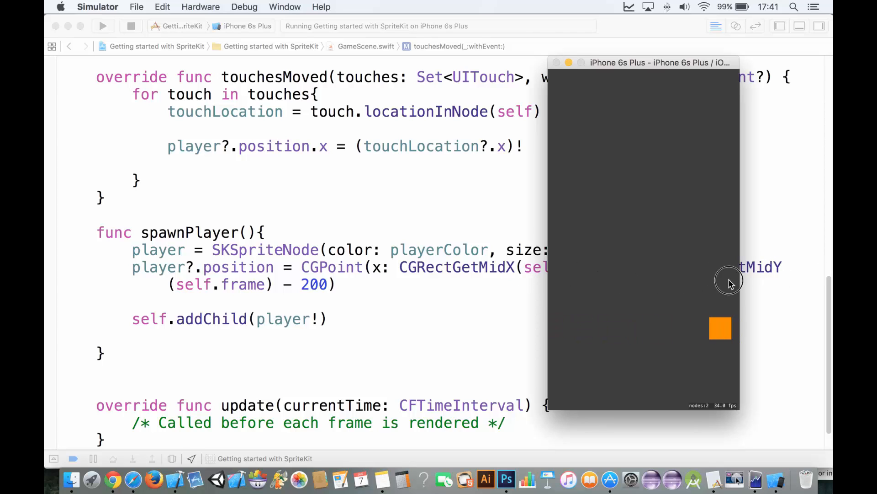
{"action": "left_click_drag", "start_coordinate": [729, 281], "coordinate": [593, 308]}
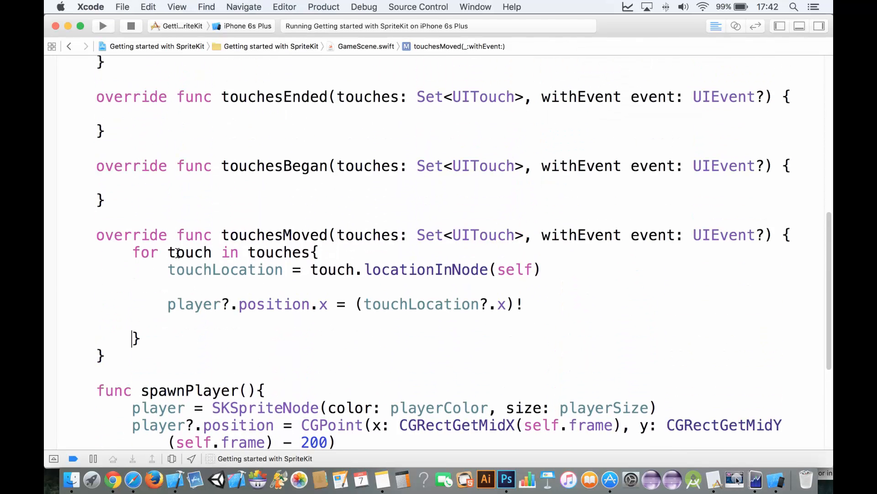
Step: Declare func moveThePlayer() below touchesMoved and move the position.x line into it
{"action": "double_click", "coordinate": [190, 252]}
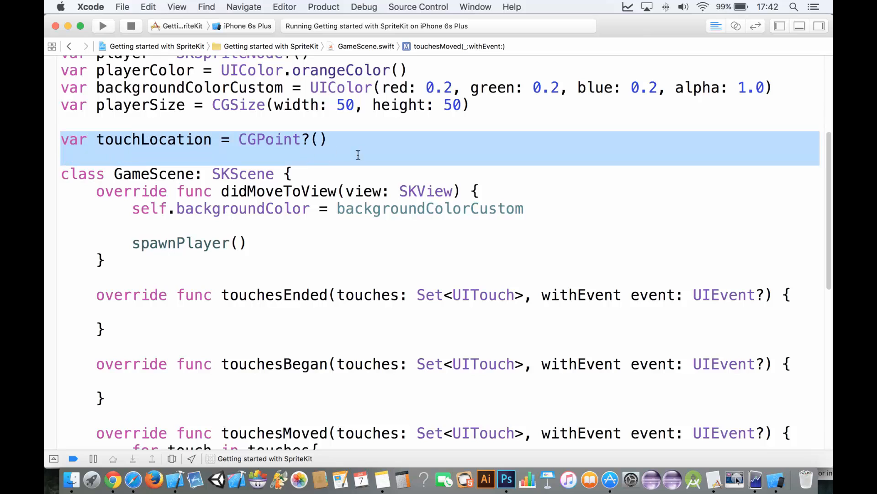
{"action": "scroll", "scroll_direction": "down", "scroll_amount": 3}
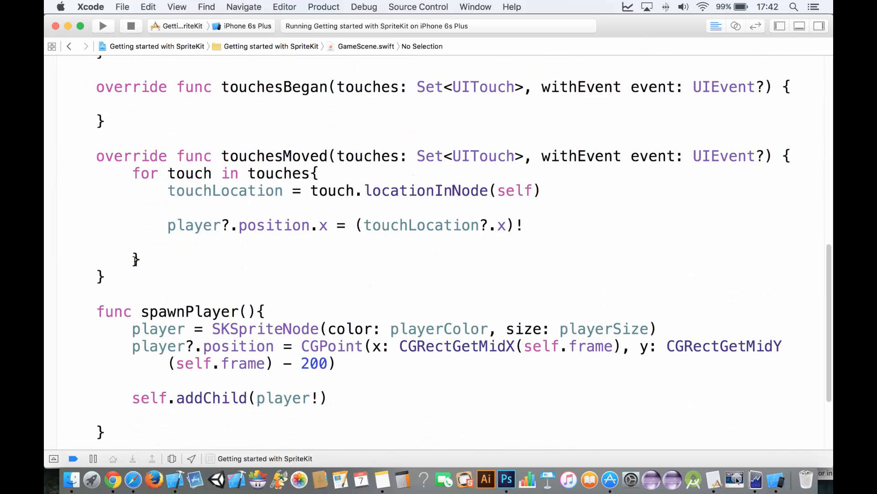
{"action": "double_click", "coordinate": [193, 224]}
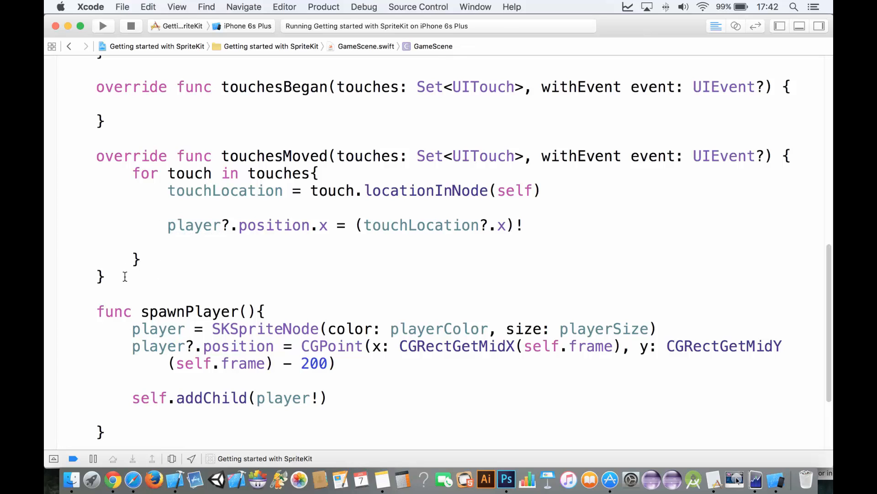
{"action": "type", "text": "func"}
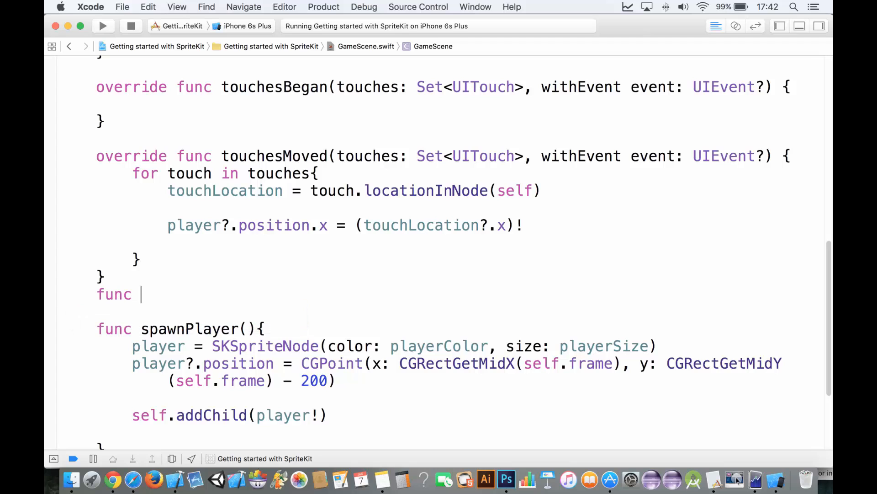
{"action": "type", "text": "moveThe"}
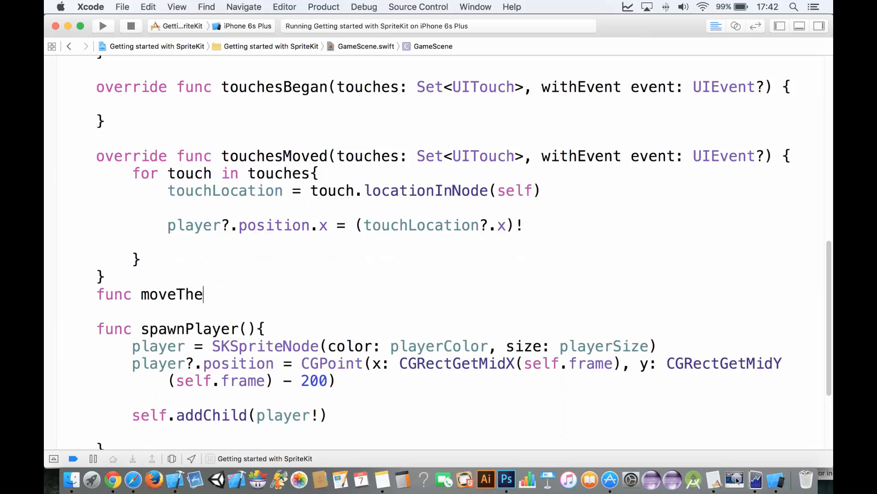
{"action": "type", "text": "Player(){"}
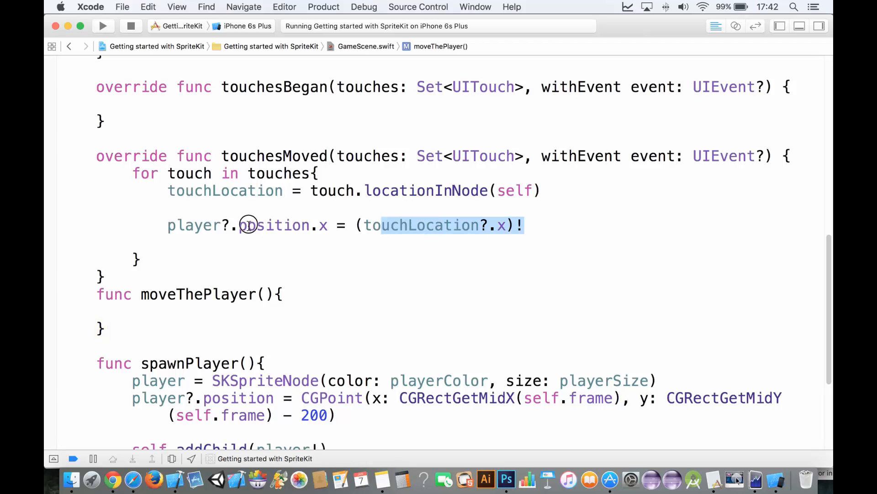
{"action": "key", "text": "cmd+x"}
{"action": "type", "text": "moveThePlayer()"}
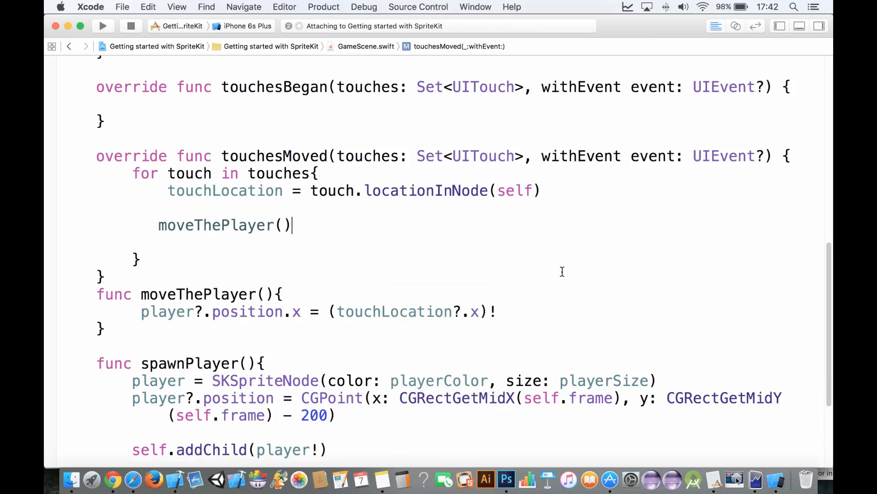
{"action": "left_click", "coordinate": [102, 26]}
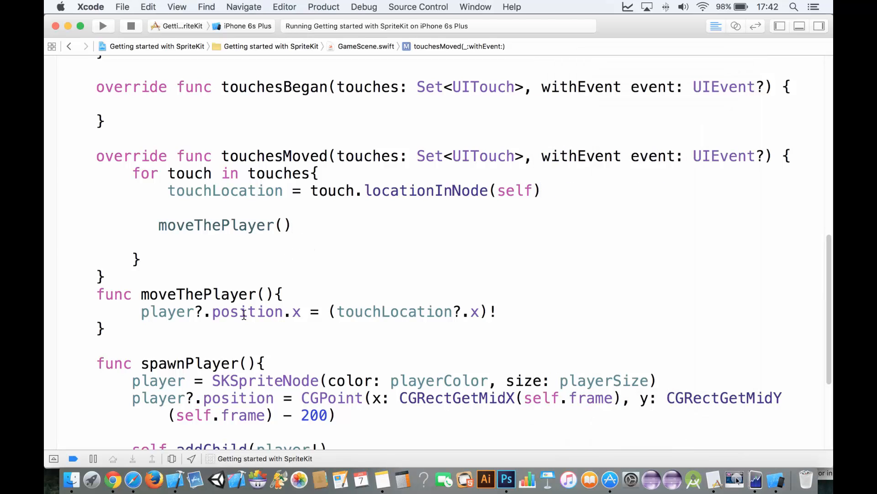
{"action": "double_click", "coordinate": [166, 311]}
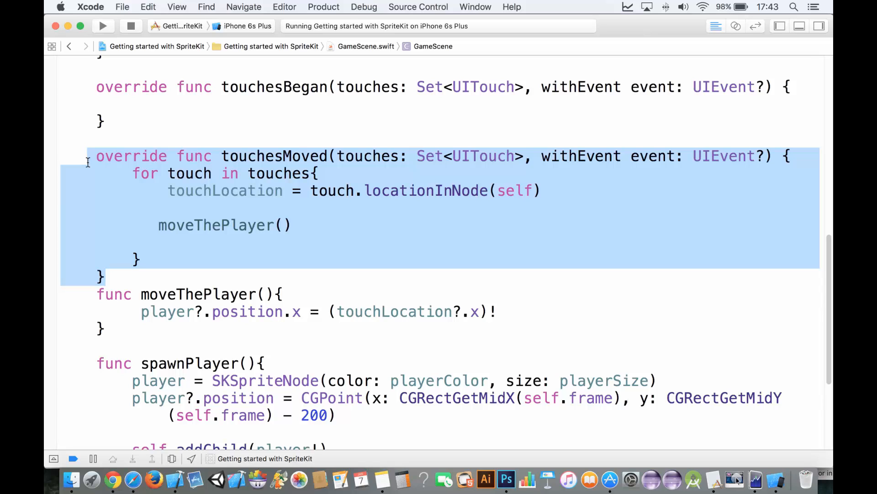
{"action": "mouse_move", "coordinate": [82, 248]}
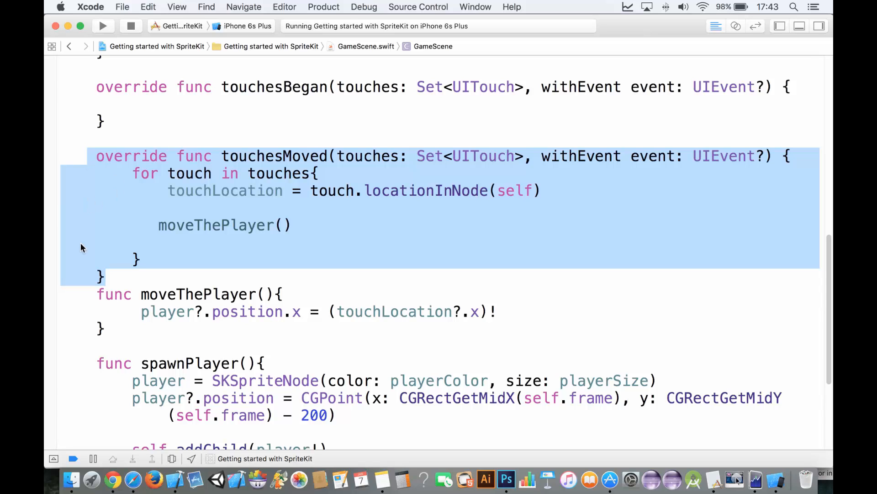
{"action": "left_click", "coordinate": [223, 293]}
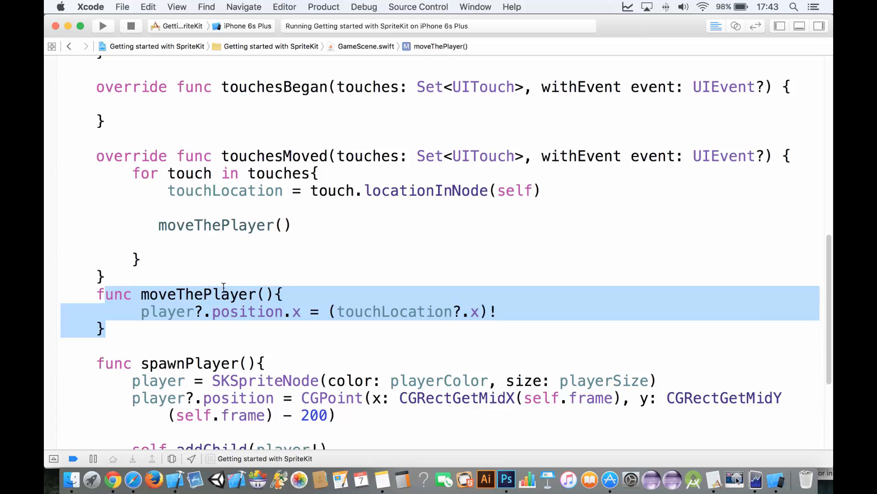
{"action": "left_click", "coordinate": [224, 293]}
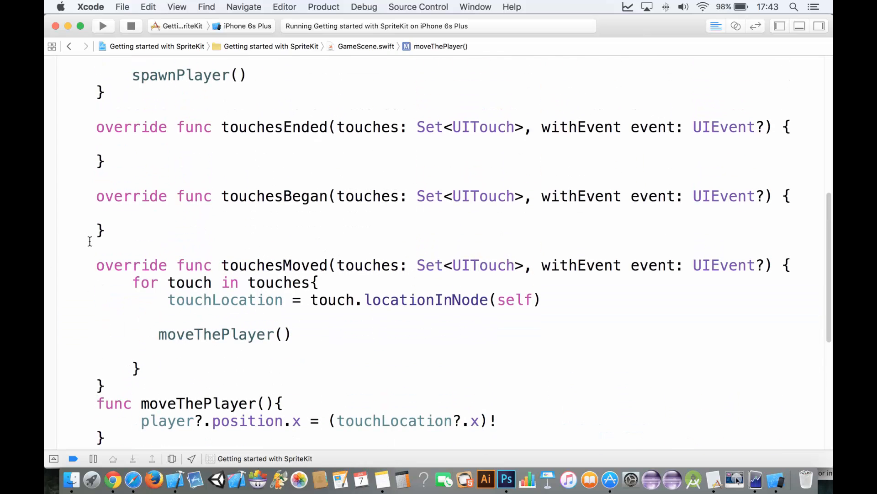
{"action": "double_click", "coordinate": [273, 265]}
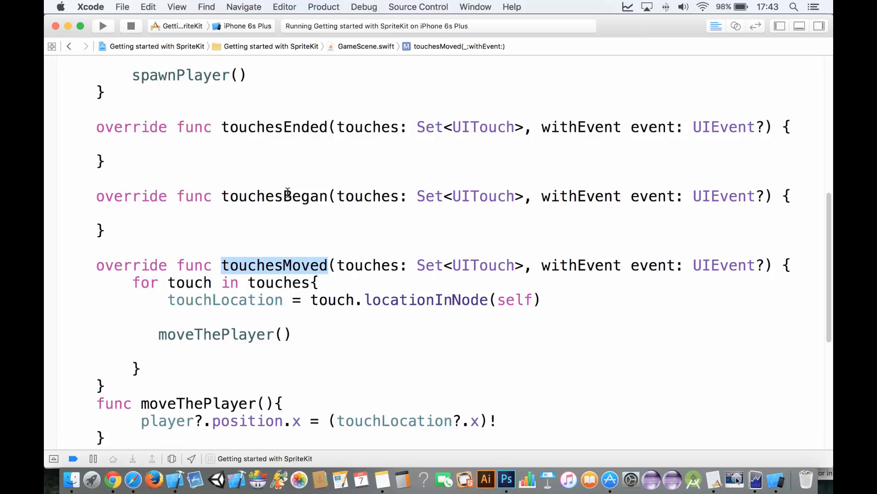